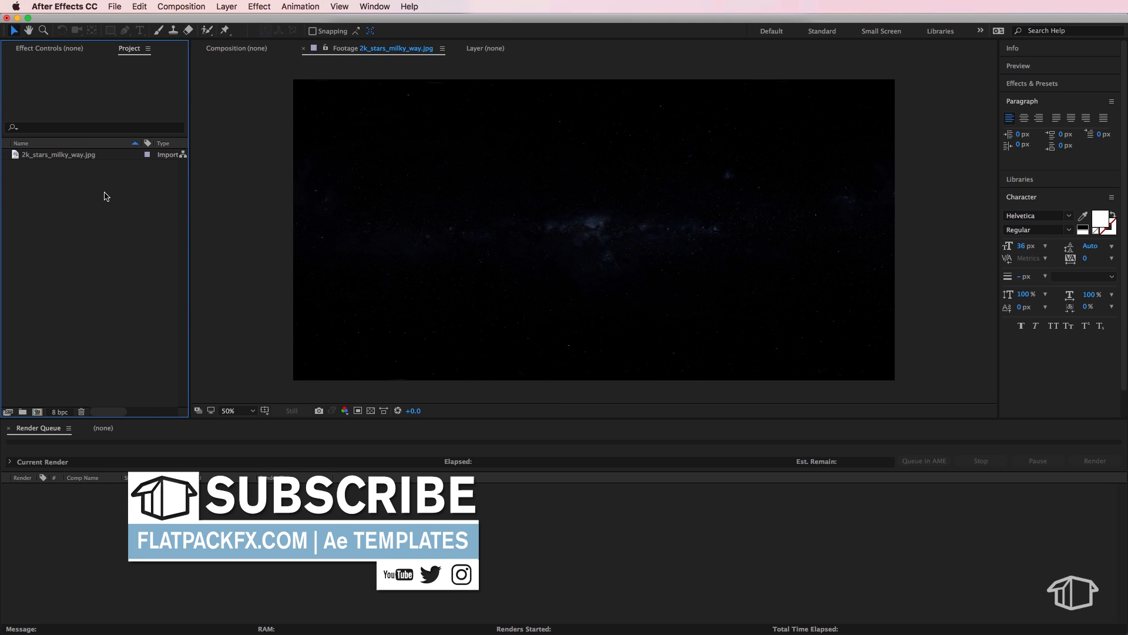
{"action": "mouse_move", "coordinate": [75, 156]}
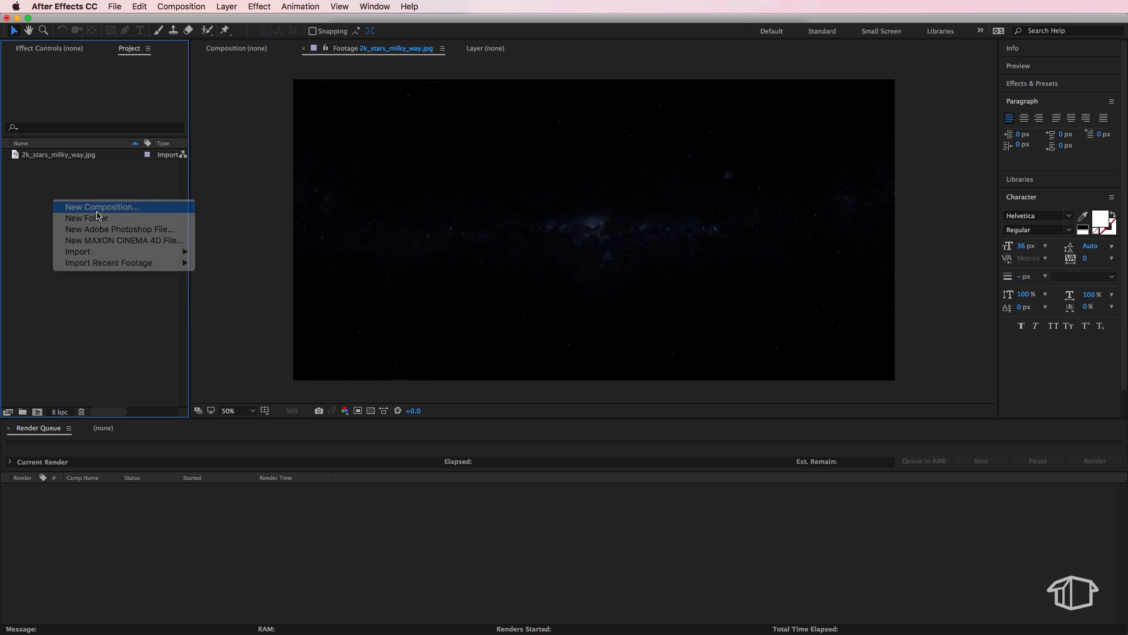
Start a new composition named Star Wars Text, keeping the HDTV 1080 25 preset.
{"action": "left_click", "coordinate": [101, 207]}
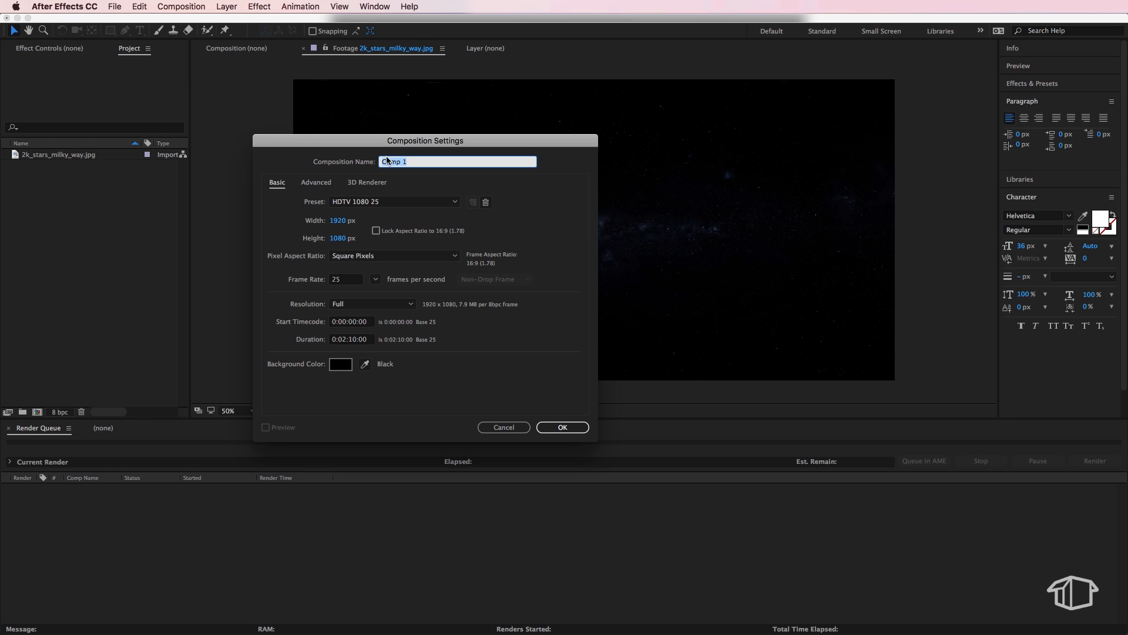
{"action": "type", "text": "S"}
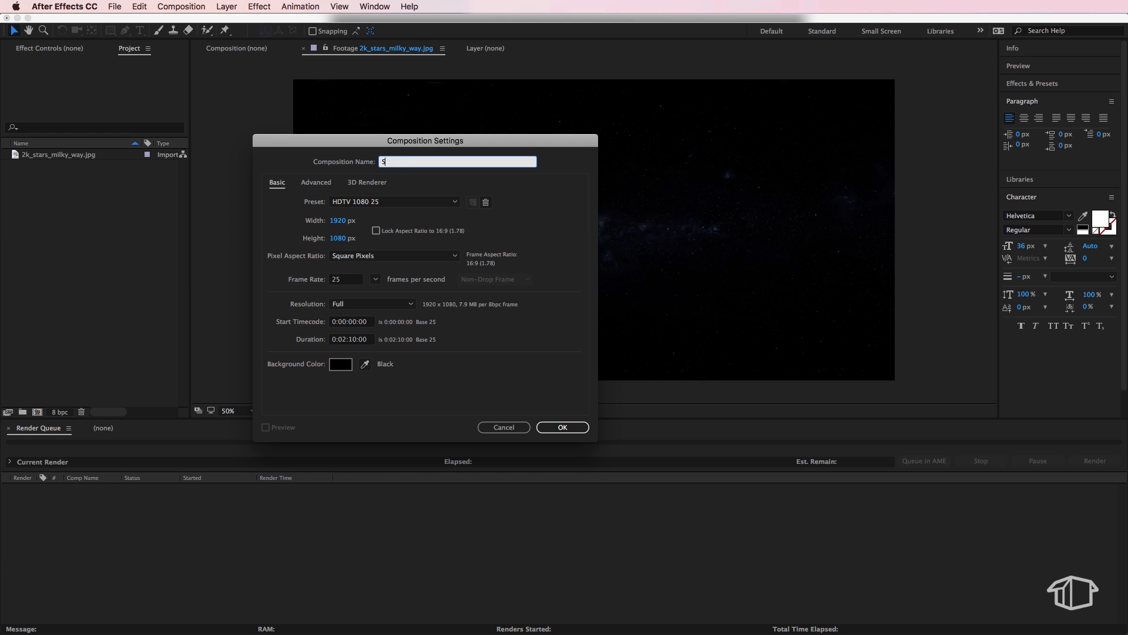
{"action": "left_click", "coordinate": [394, 201]}
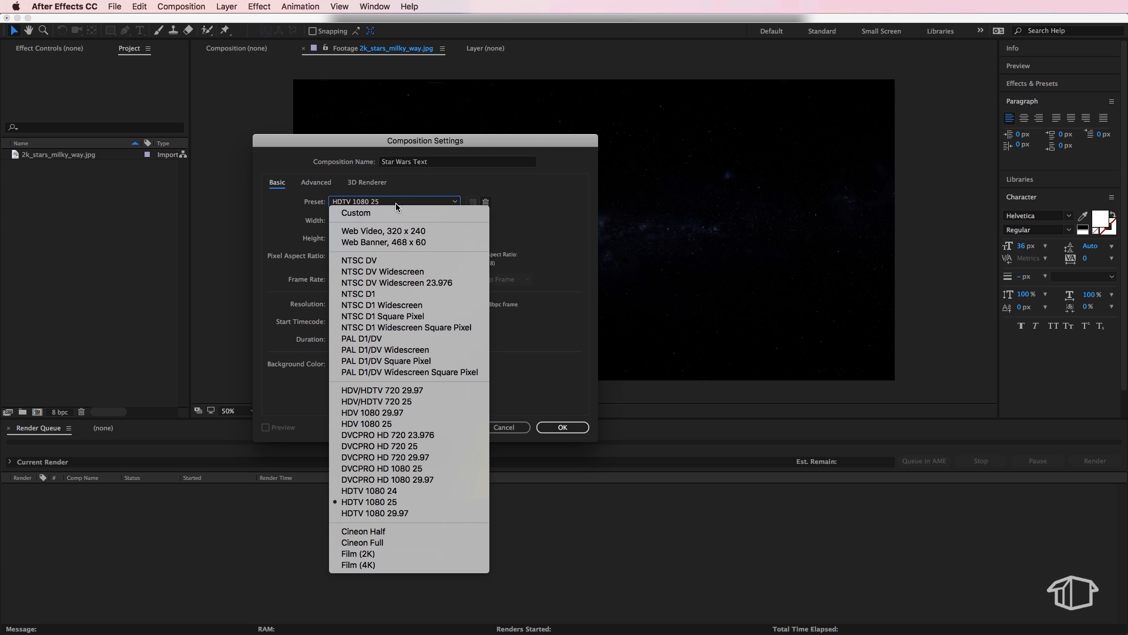
{"action": "mouse_move", "coordinate": [406, 502]}
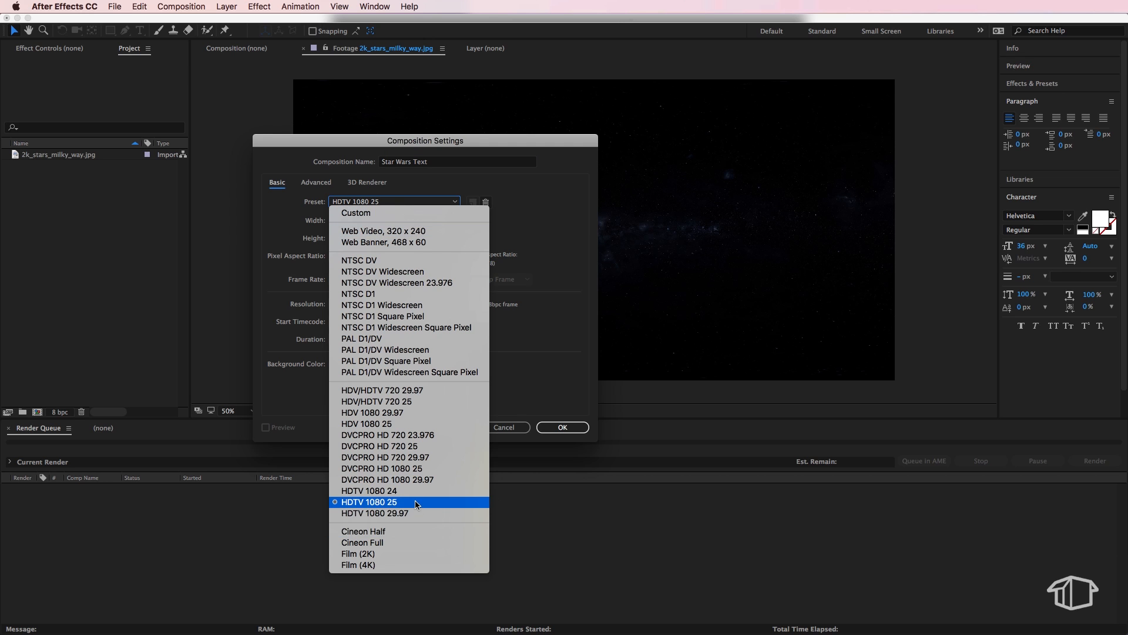
{"action": "mouse_move", "coordinate": [418, 505]}
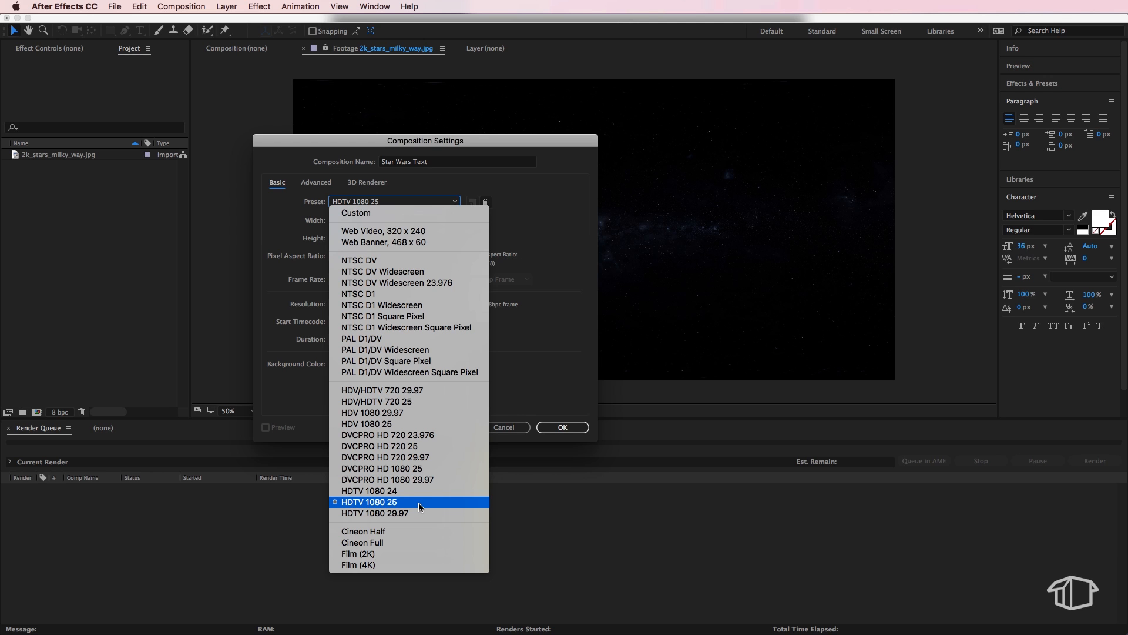
{"action": "mouse_move", "coordinate": [445, 509]}
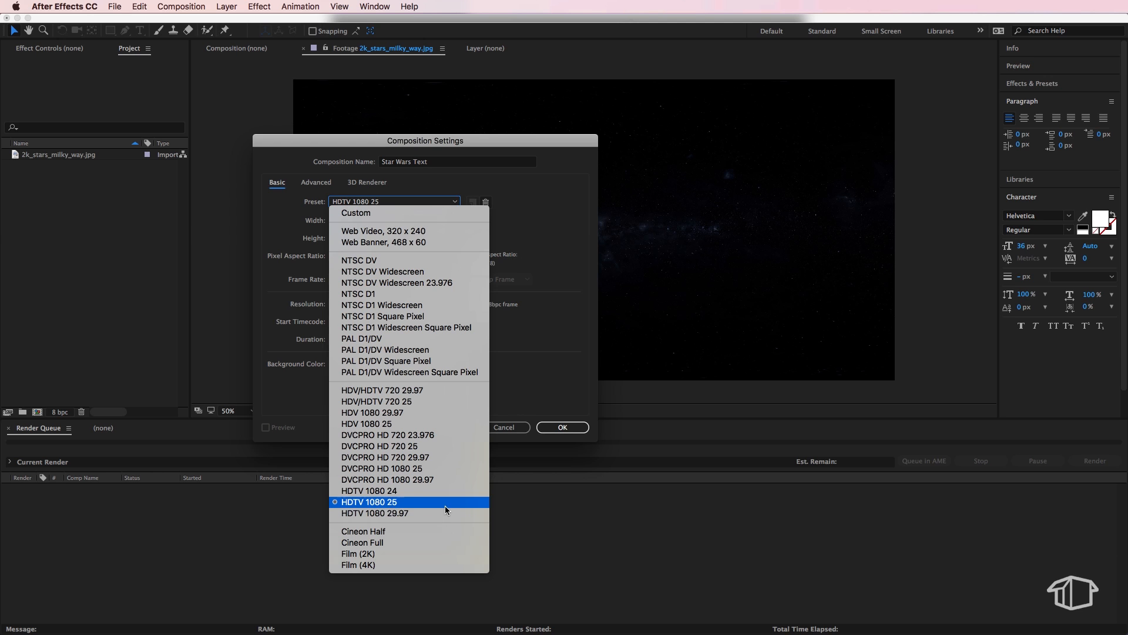
{"action": "left_click", "coordinate": [368, 501]}
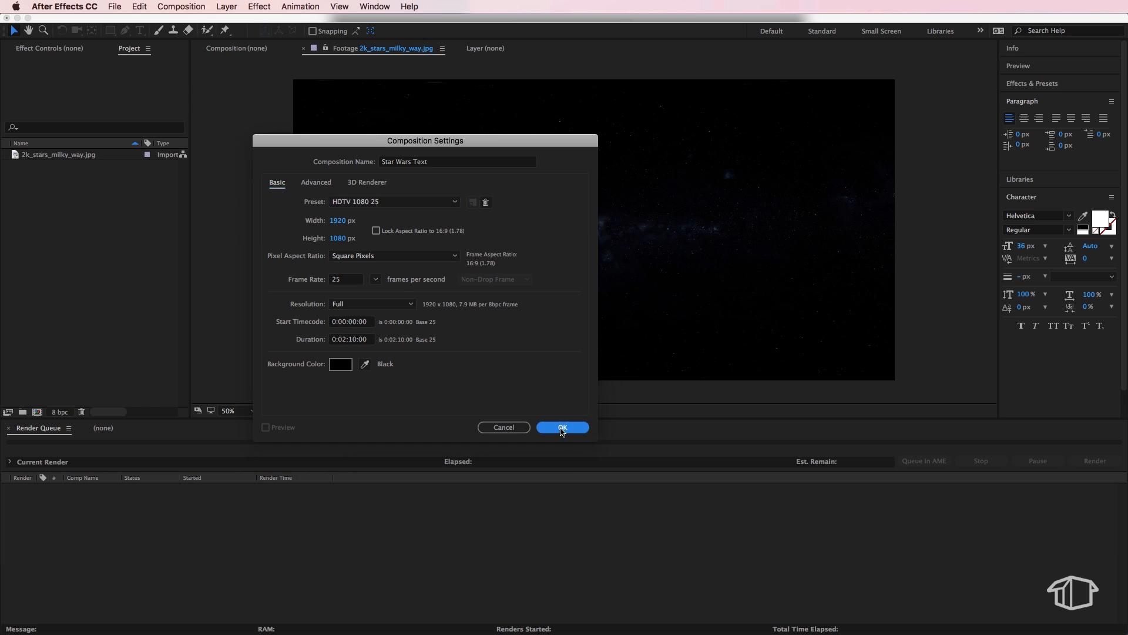
Confirm Star Wars Text, then create a second 1920 x 4500 composition, Comp 1.
{"action": "left_click", "coordinate": [563, 427]}
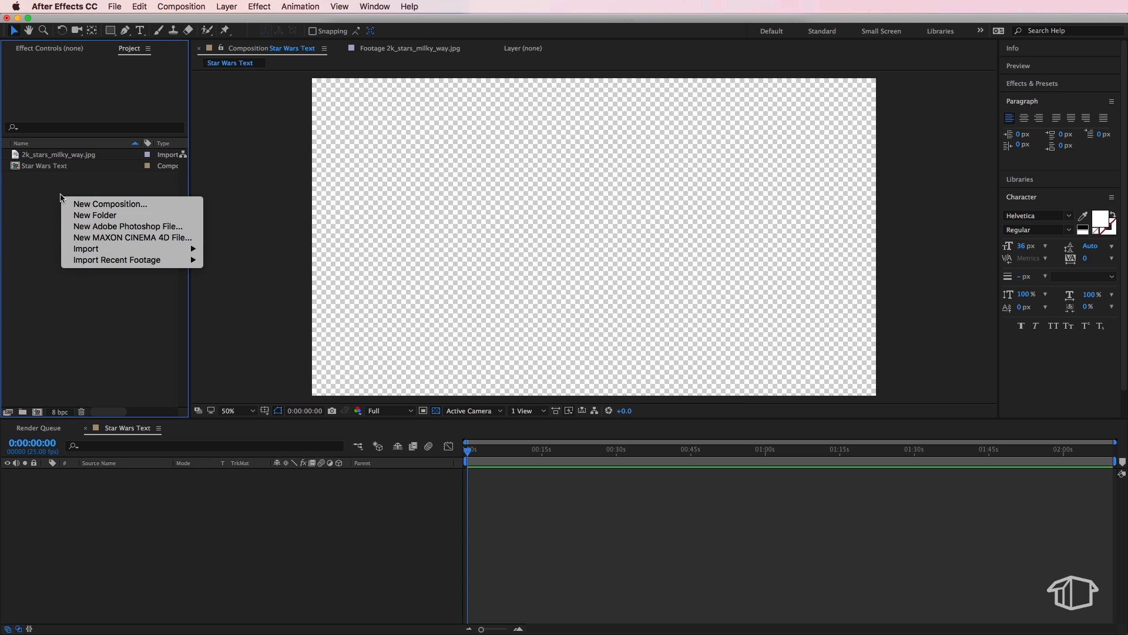
{"action": "left_click", "coordinate": [109, 204]}
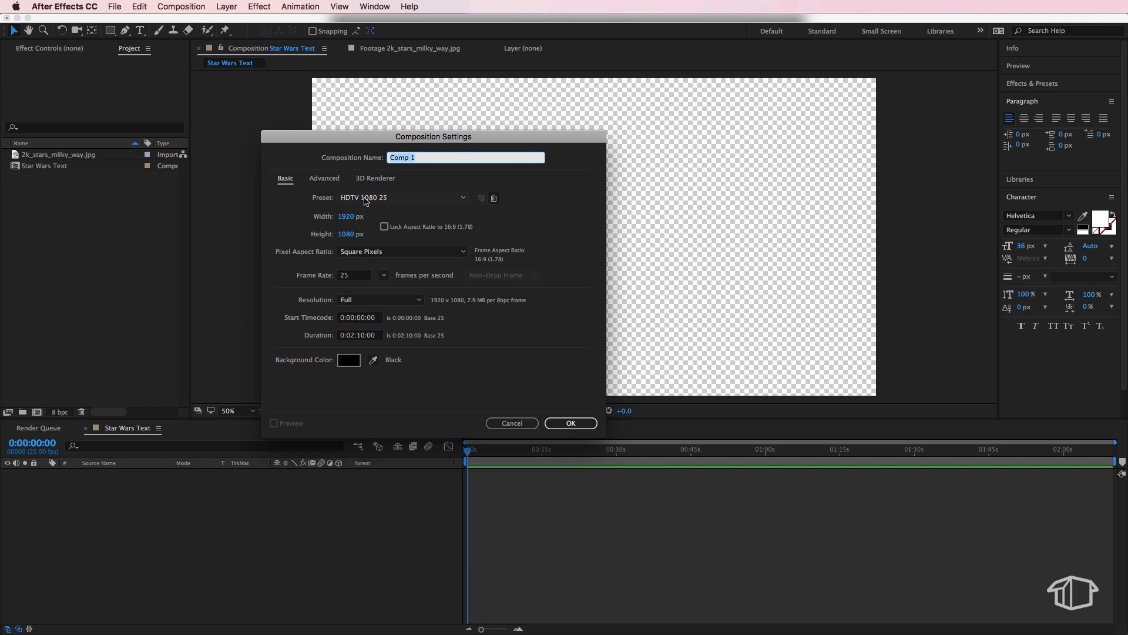
{"action": "mouse_move", "coordinate": [344, 221]}
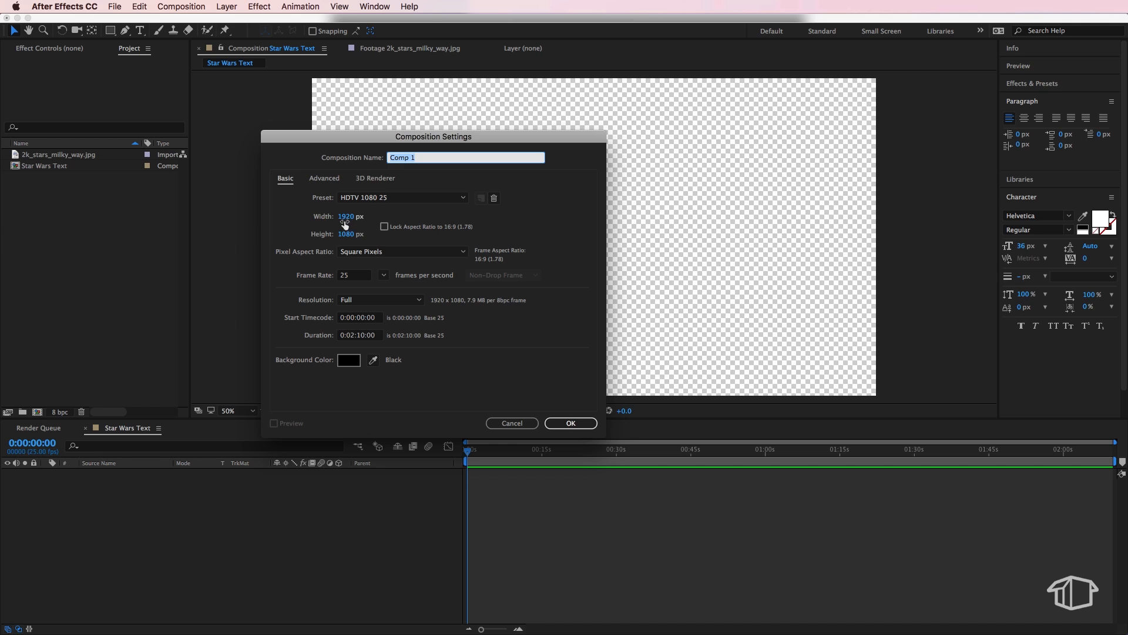
{"action": "mouse_move", "coordinate": [350, 236]}
{"action": "type", "text": "4500"}
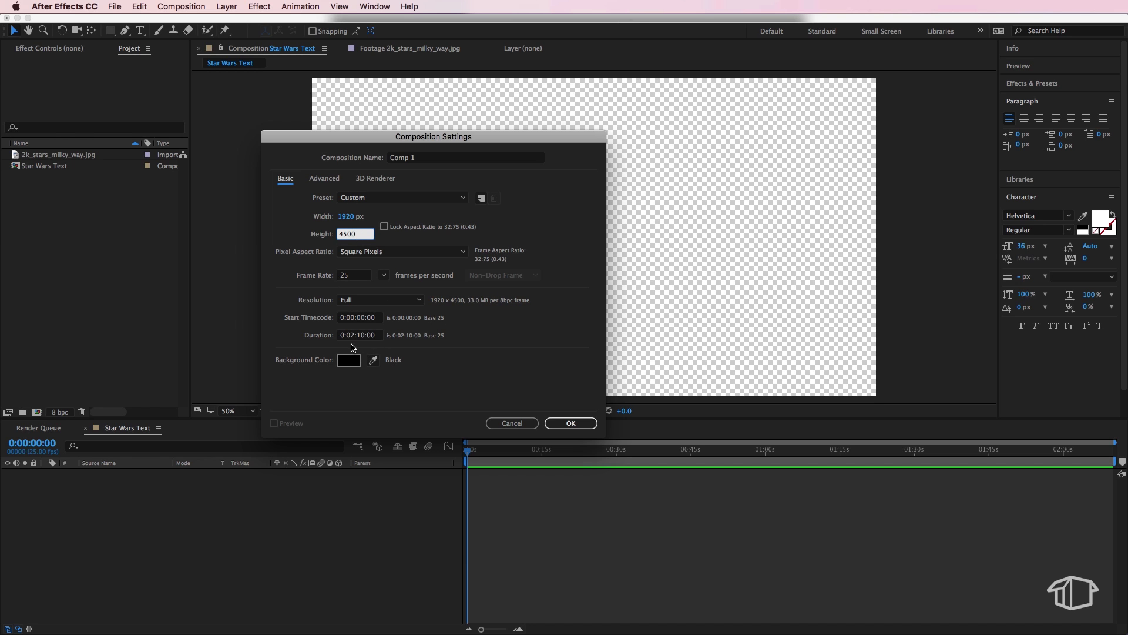
{"action": "mouse_move", "coordinate": [320, 380]}
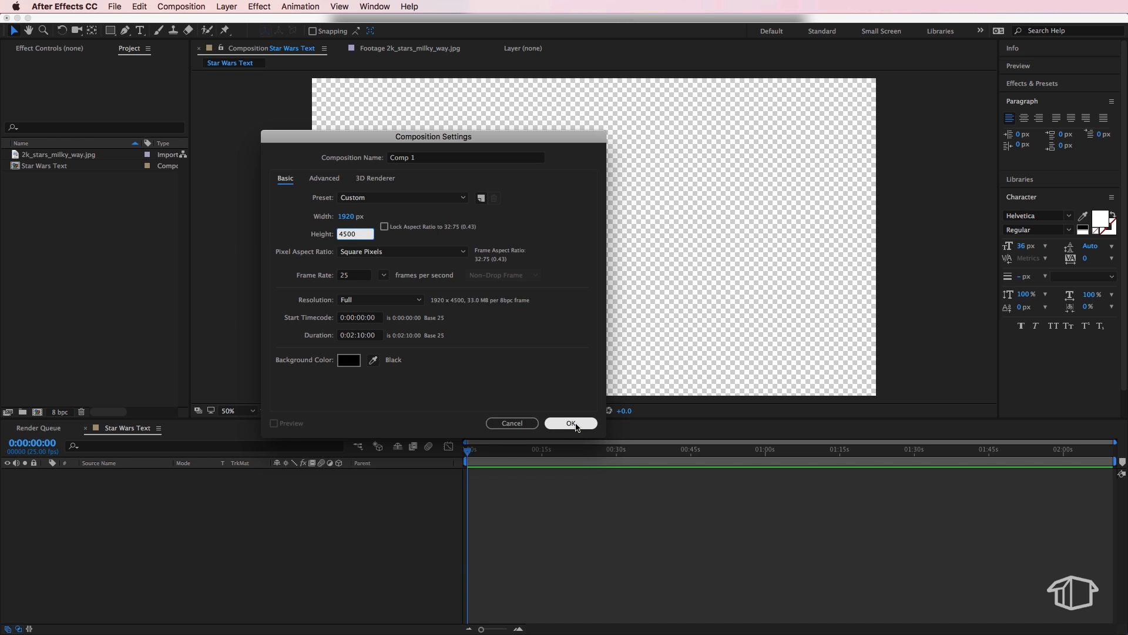
{"action": "left_click", "coordinate": [571, 423]}
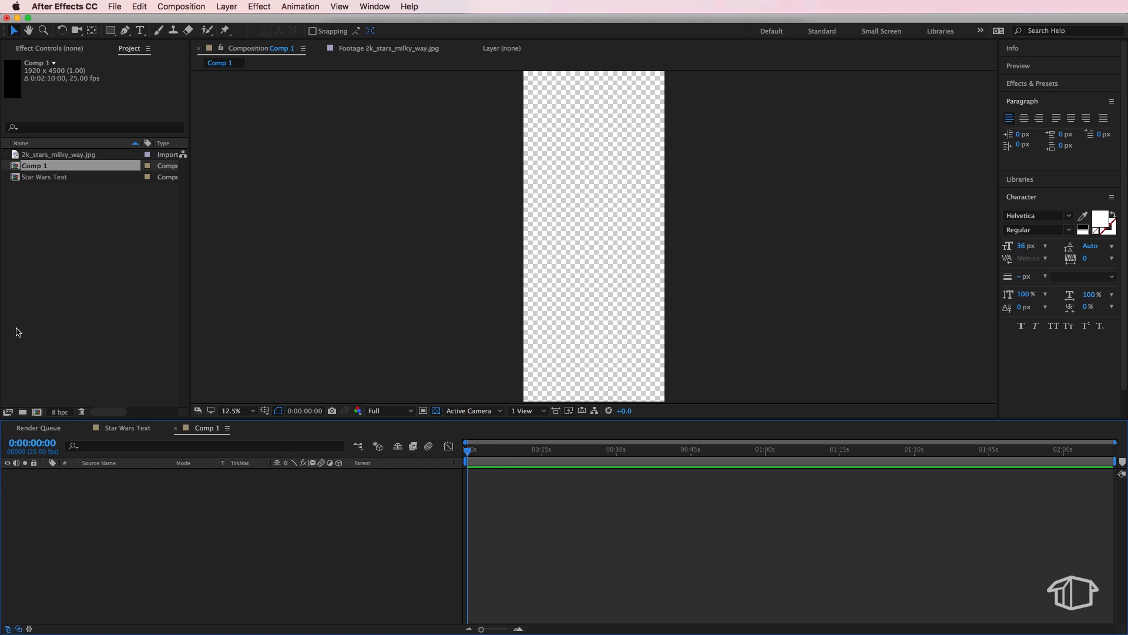
{"action": "left_click", "coordinate": [93, 272]}
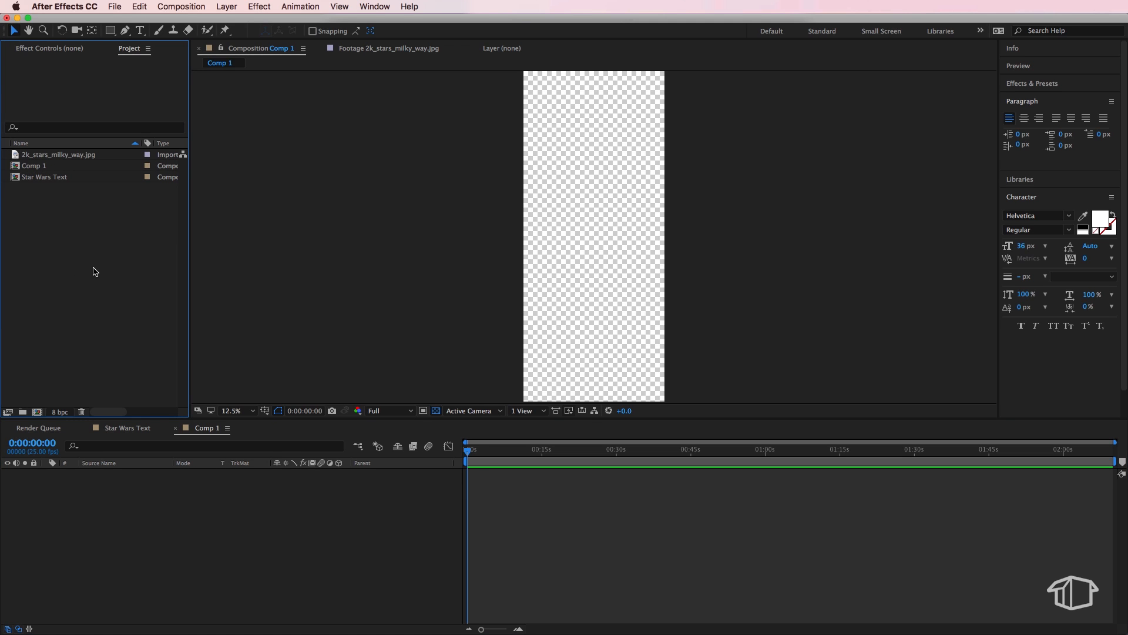
{"action": "mouse_move", "coordinate": [426, 411]}
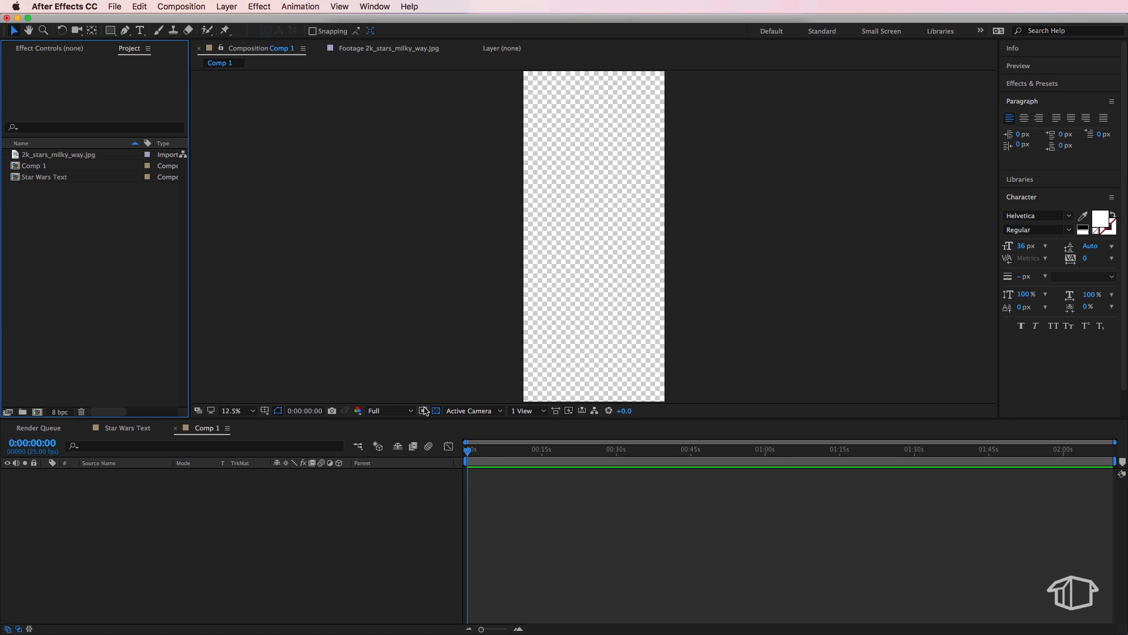
Show Comp 1 against black and pick the Horizontal Type Tool for a paragraph box.
{"action": "left_click", "coordinate": [424, 411]}
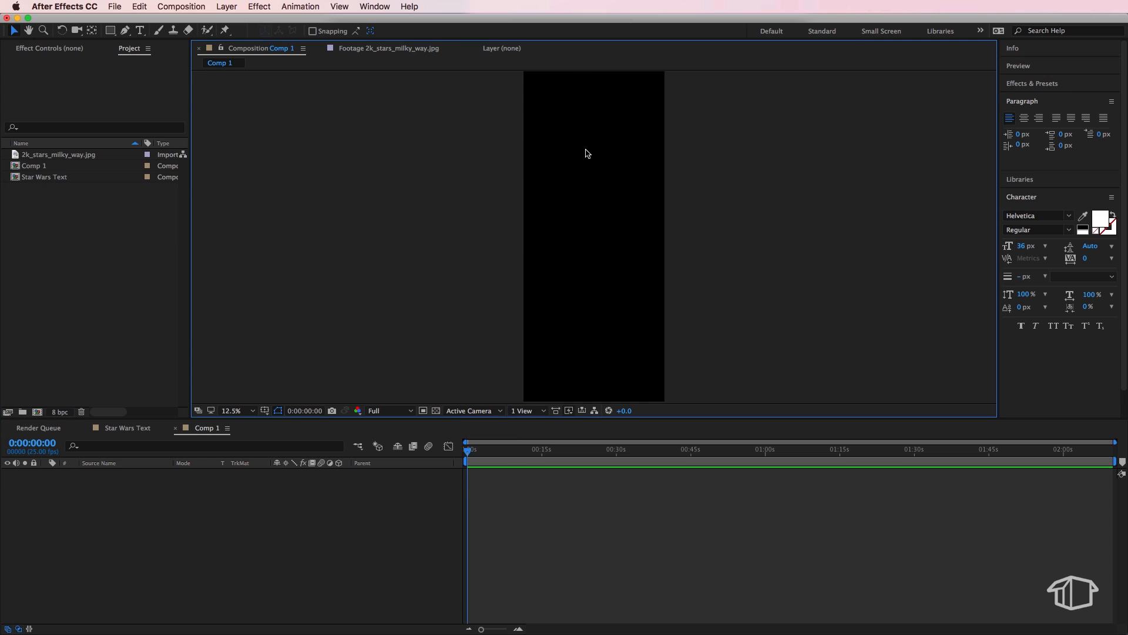
{"action": "left_click", "coordinate": [141, 30]}
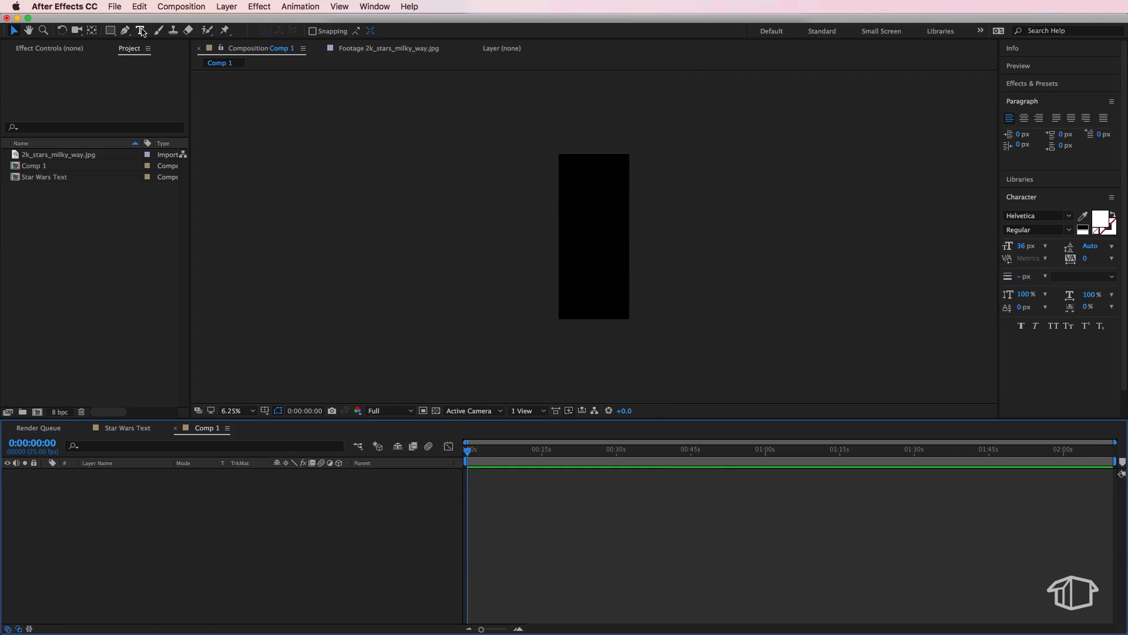
{"action": "mouse_move", "coordinate": [142, 31]}
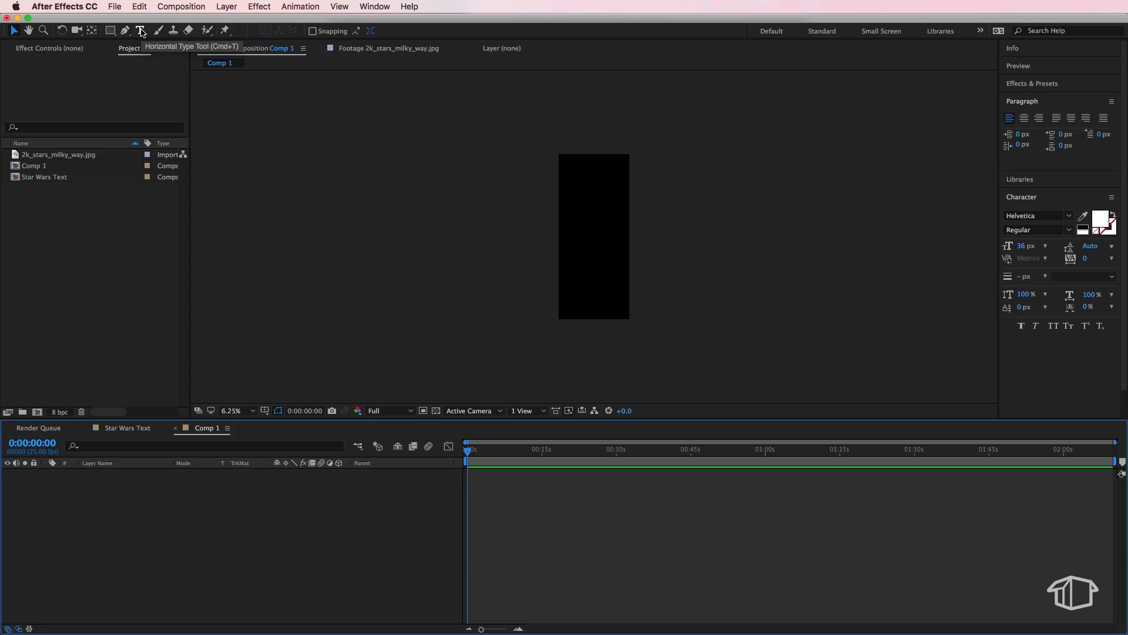
{"action": "left_click", "coordinate": [139, 31]}
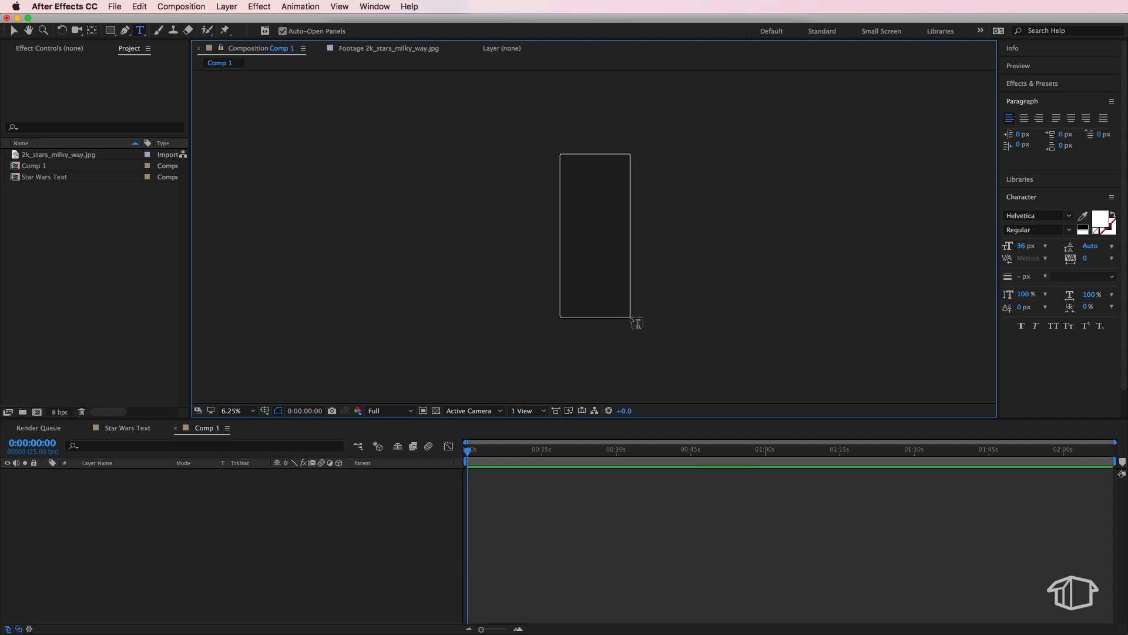
Finish the paragraph text box spanning the tall Comp 1 frame.
{"action": "left_click", "coordinate": [595, 234]}
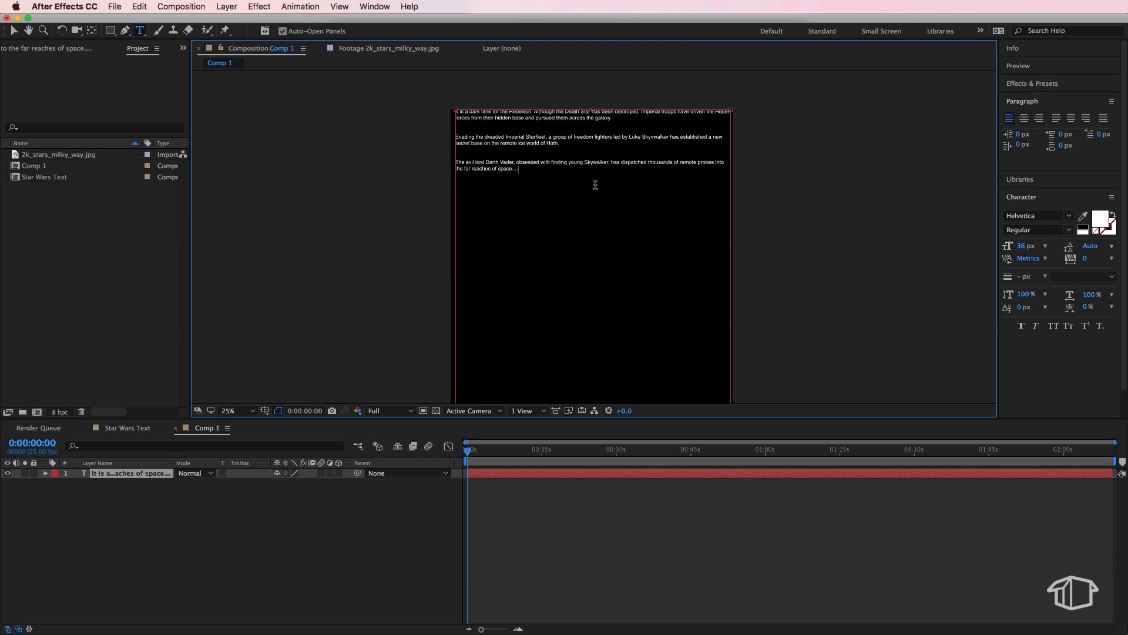
{"action": "mouse_move", "coordinate": [678, 261]}
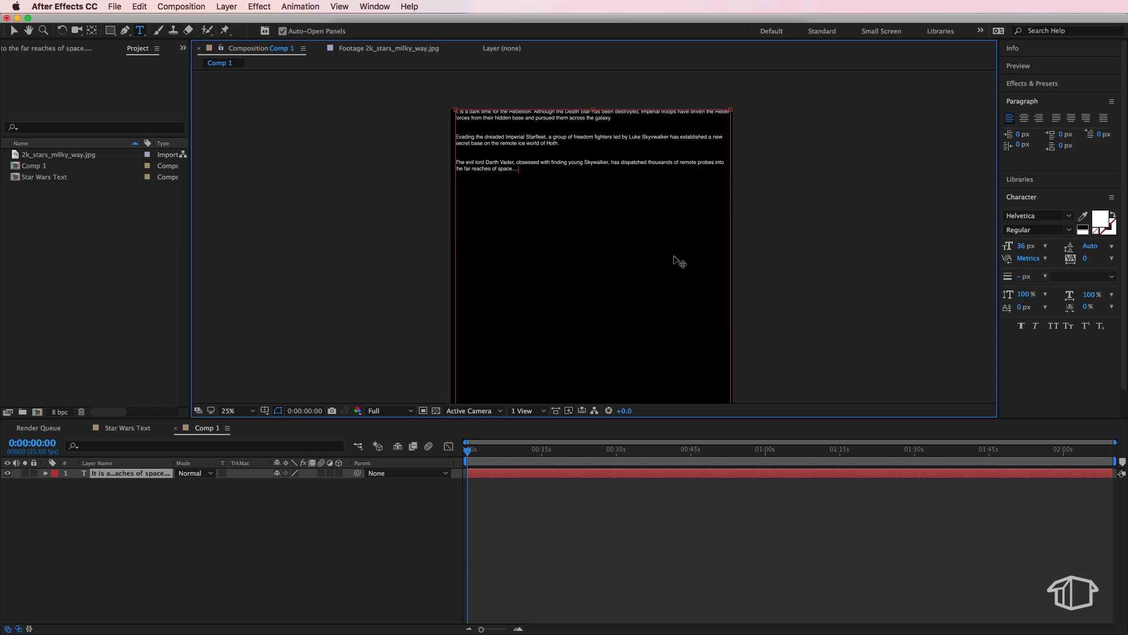
{"action": "mouse_move", "coordinate": [553, 139]}
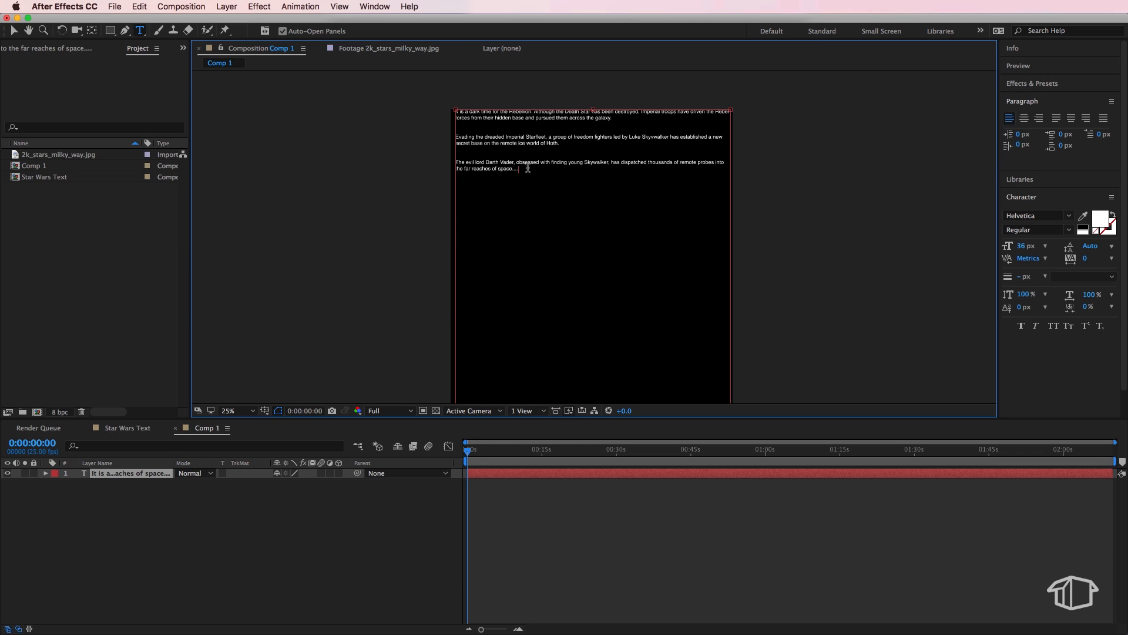
{"action": "mouse_move", "coordinate": [463, 324]}
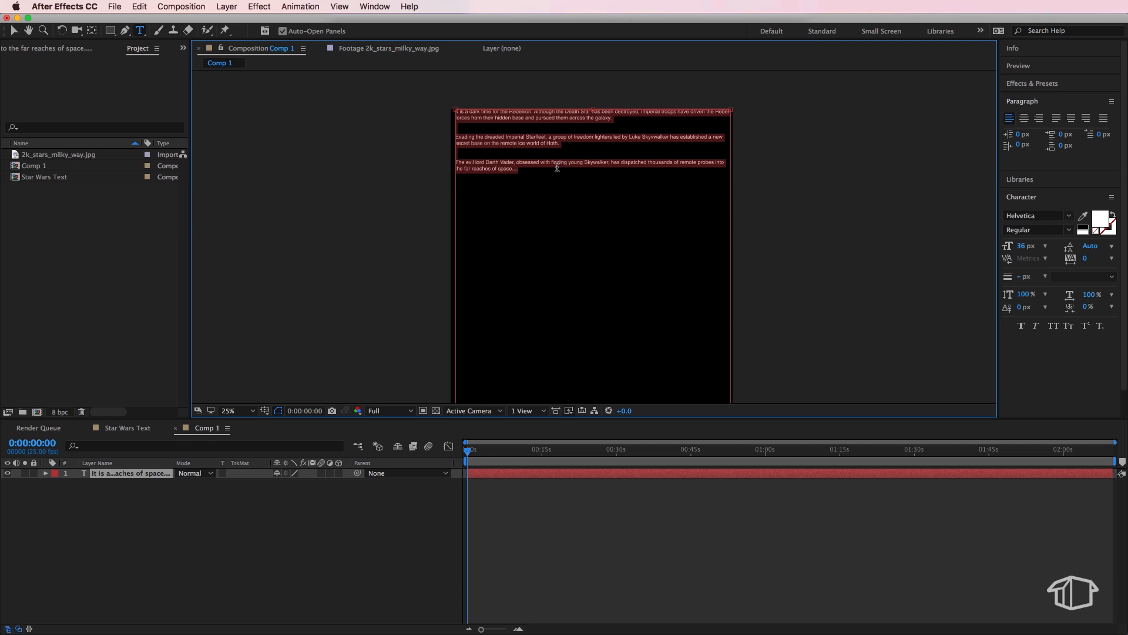
{"action": "mouse_move", "coordinate": [1016, 251]}
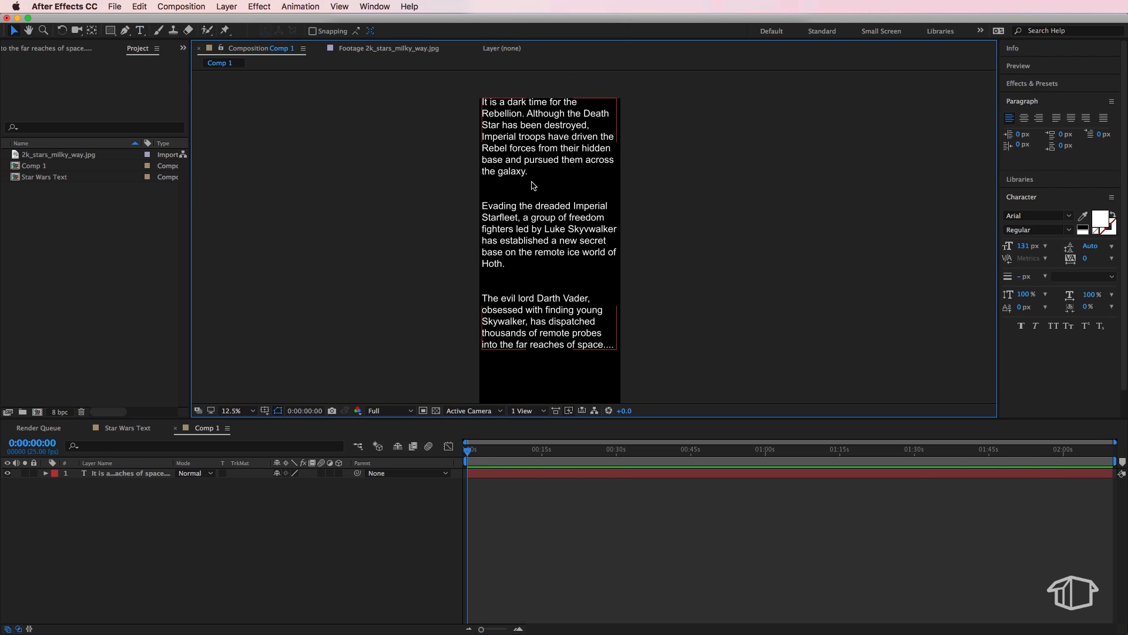
{"action": "mouse_move", "coordinate": [557, 250]}
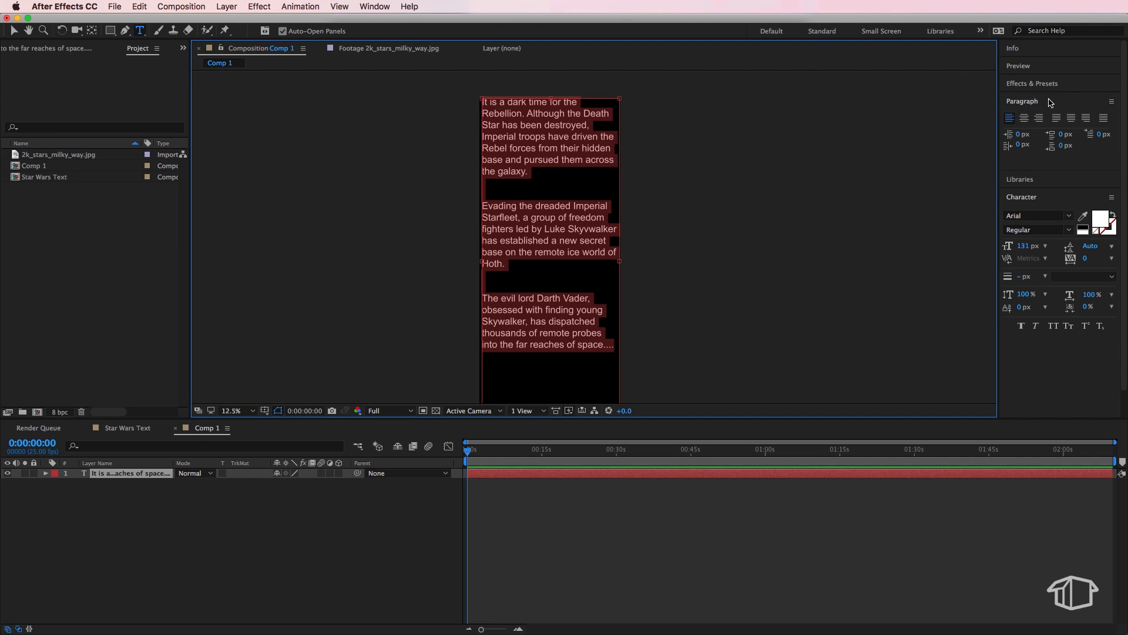
Try the Paragraph panel alignments and settle on Justify Last Line Left.
{"action": "left_click", "coordinate": [373, 7]}
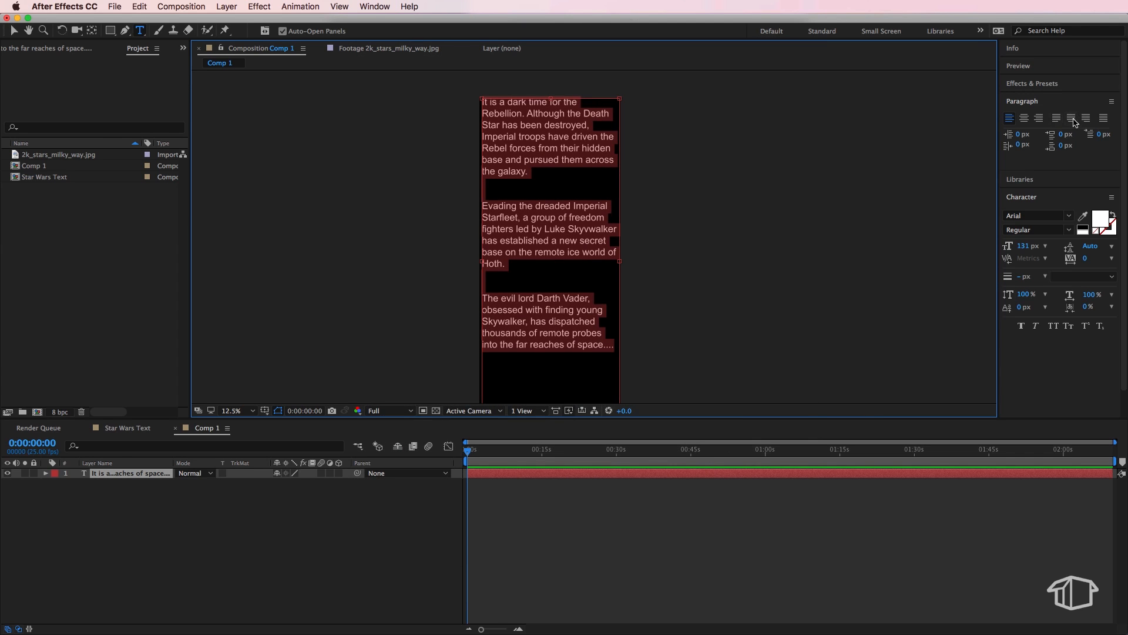
{"action": "mouse_move", "coordinate": [1033, 121]}
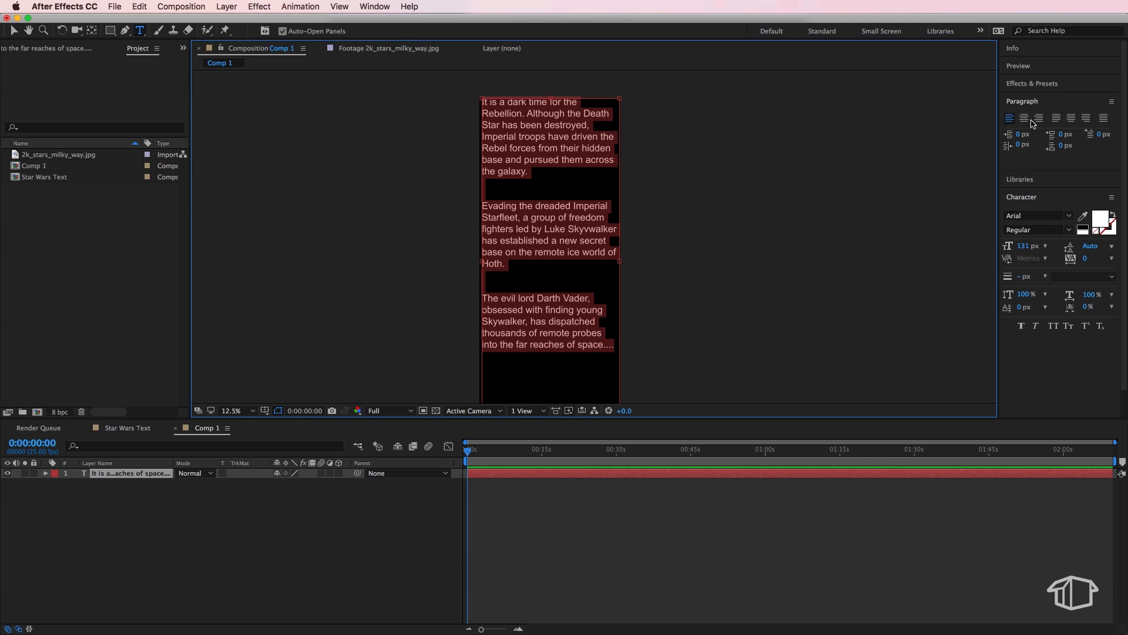
{"action": "left_click", "coordinate": [1022, 118]}
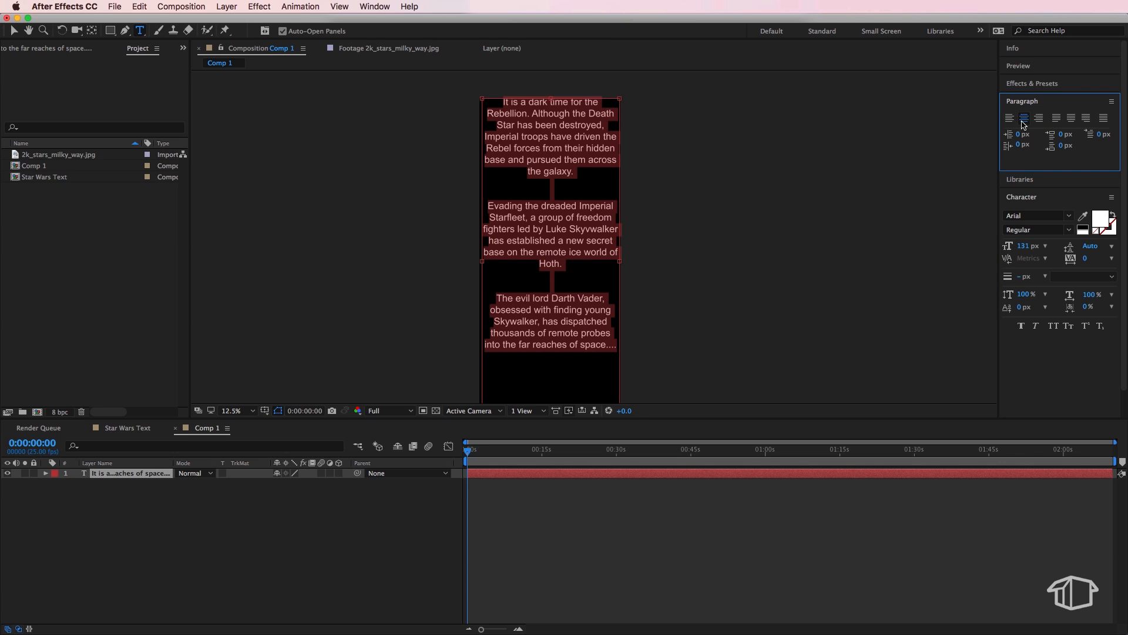
{"action": "left_click", "coordinate": [1010, 117]}
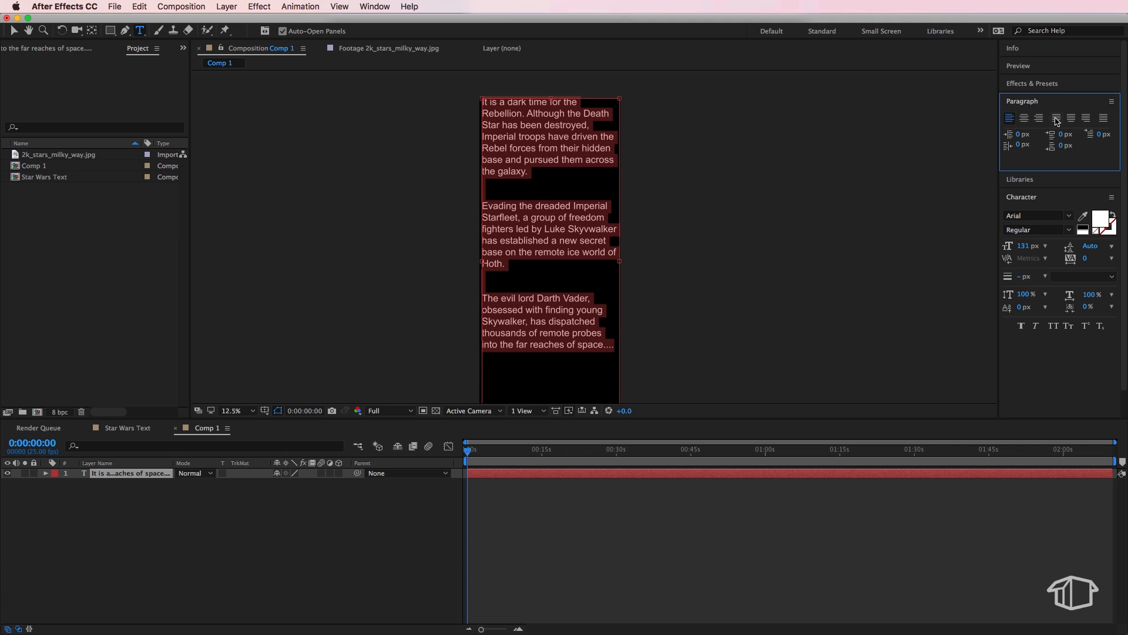
{"action": "left_click", "coordinate": [1056, 117]}
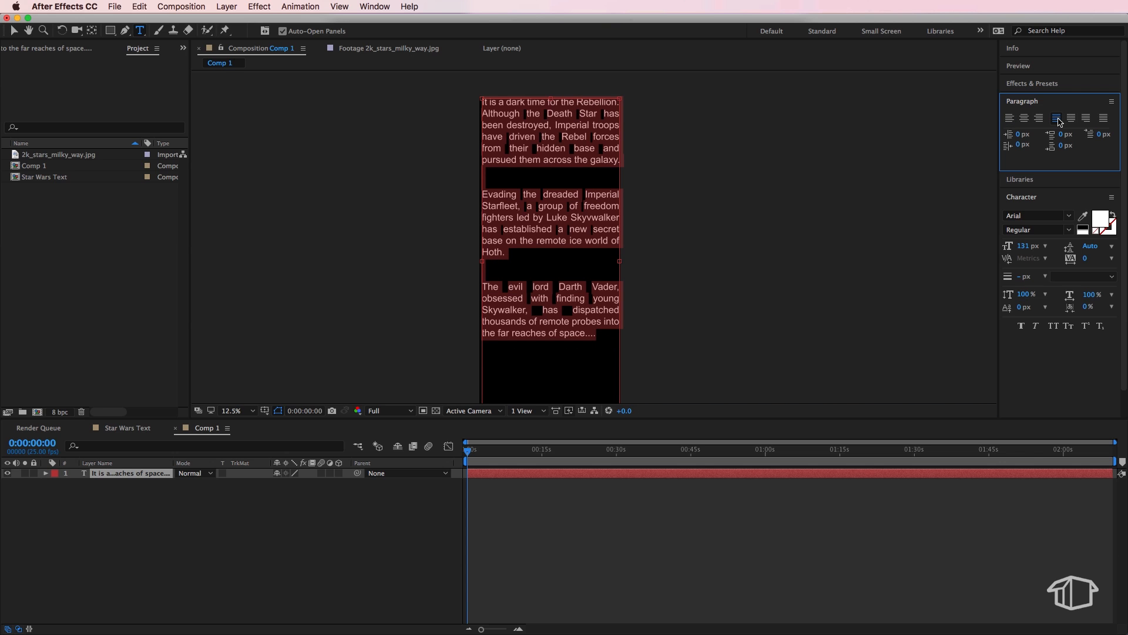
{"action": "left_click", "coordinate": [1102, 117]}
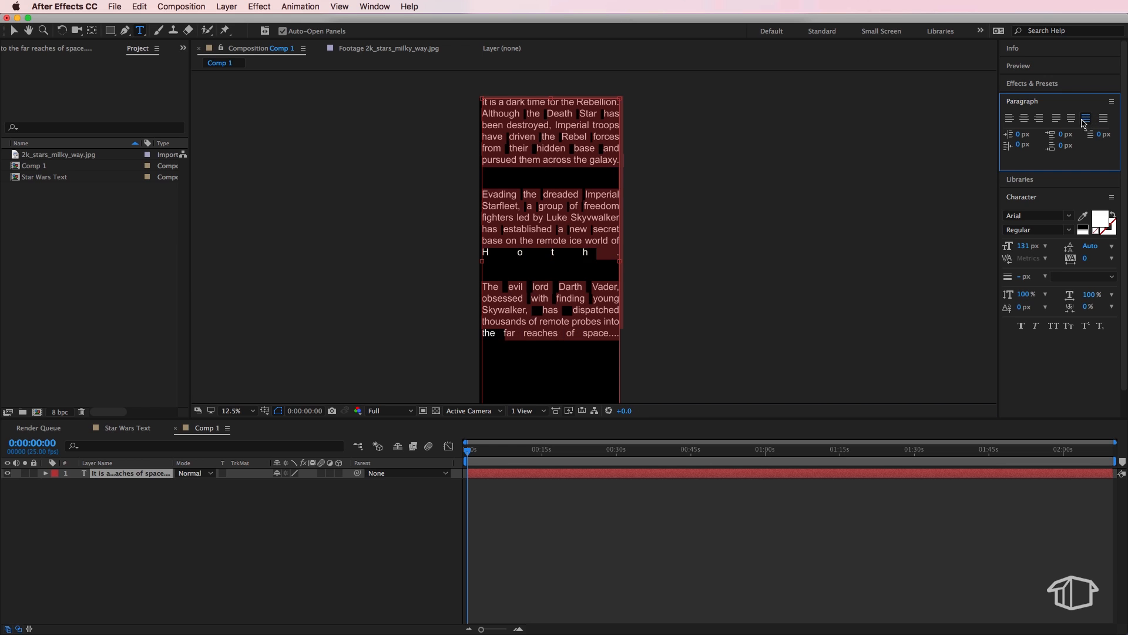
{"action": "left_click", "coordinate": [1057, 118]}
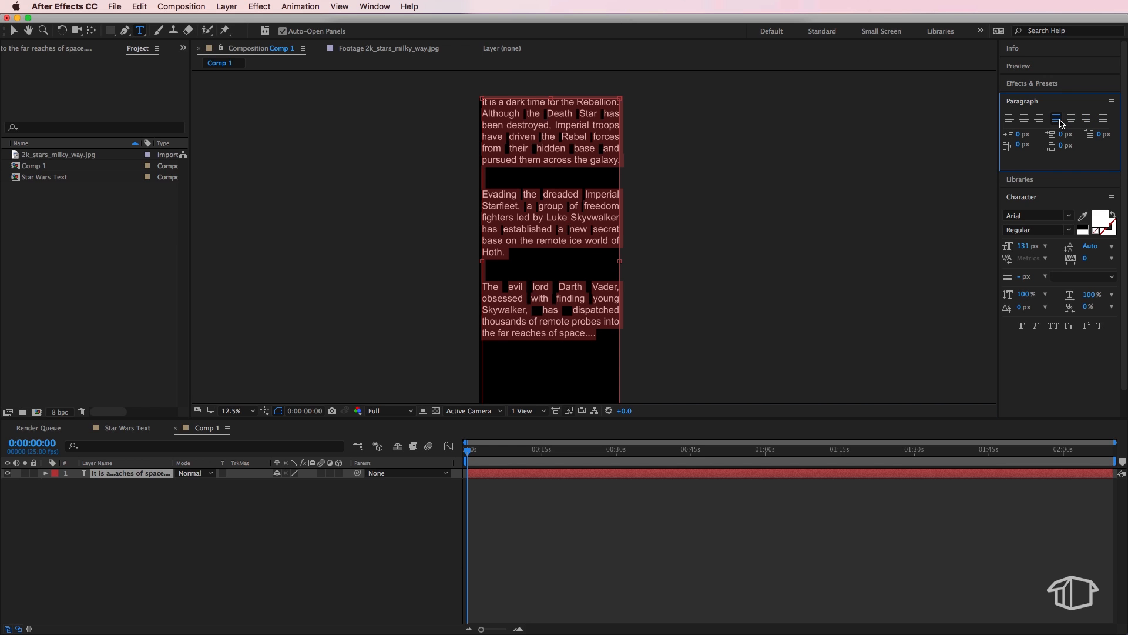
{"action": "left_click", "coordinate": [1070, 117]}
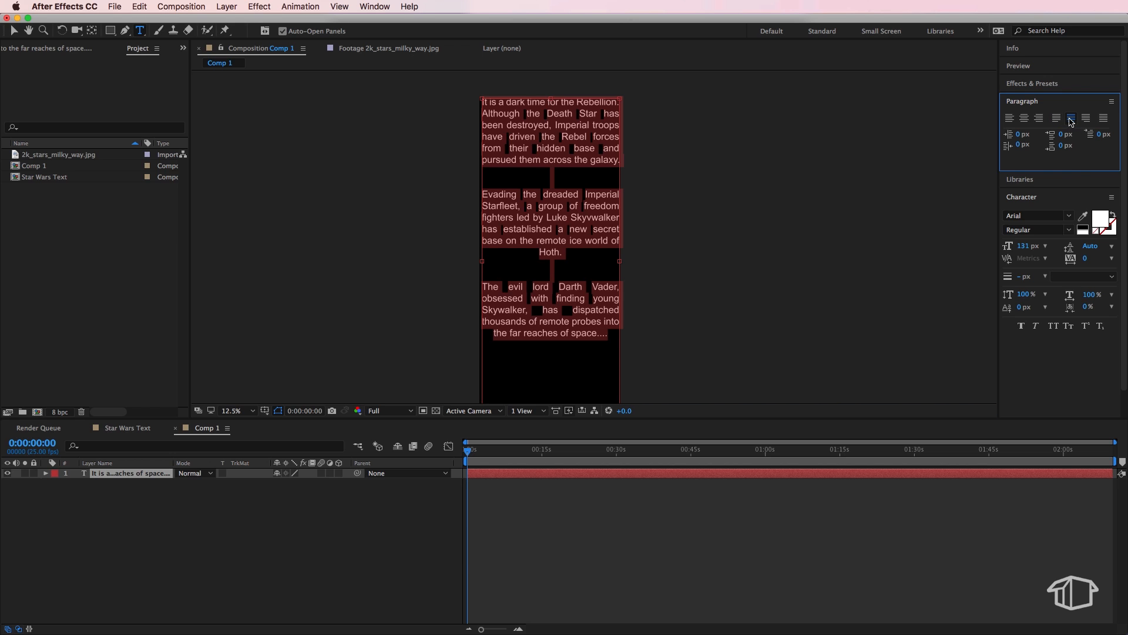
{"action": "left_click", "coordinate": [1056, 118]}
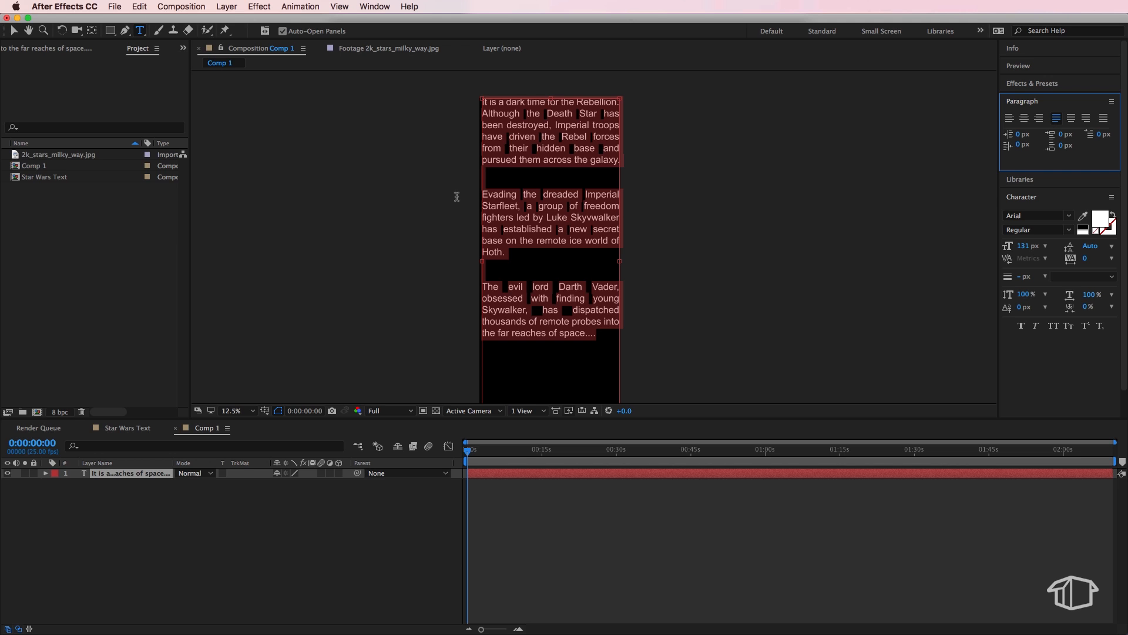
{"action": "mouse_move", "coordinate": [614, 188]}
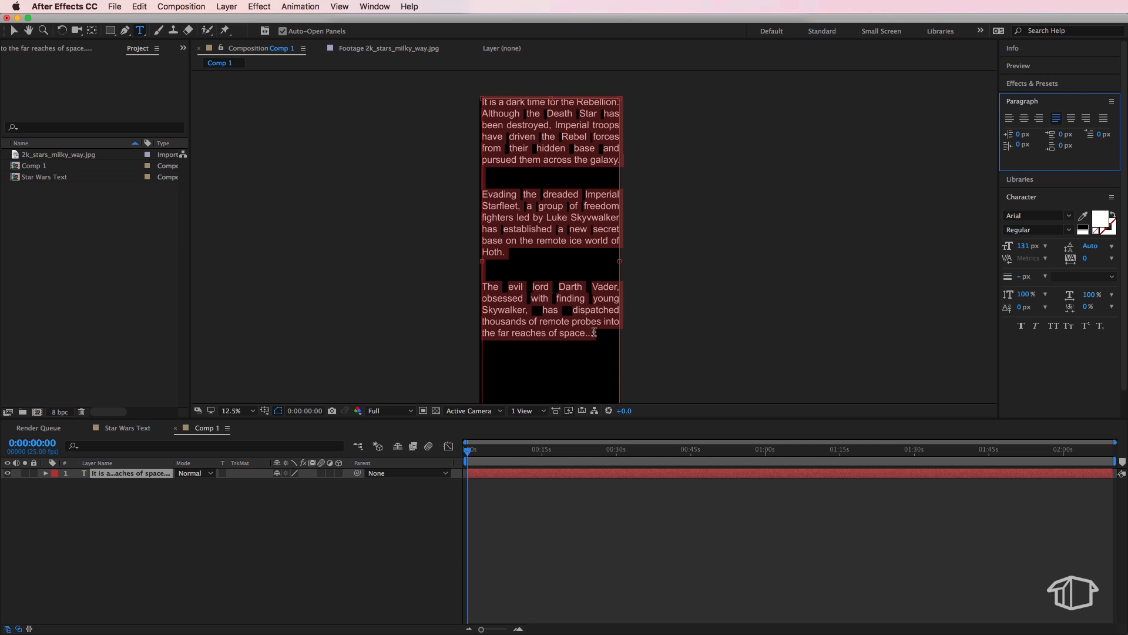
{"action": "mouse_move", "coordinate": [539, 535]}
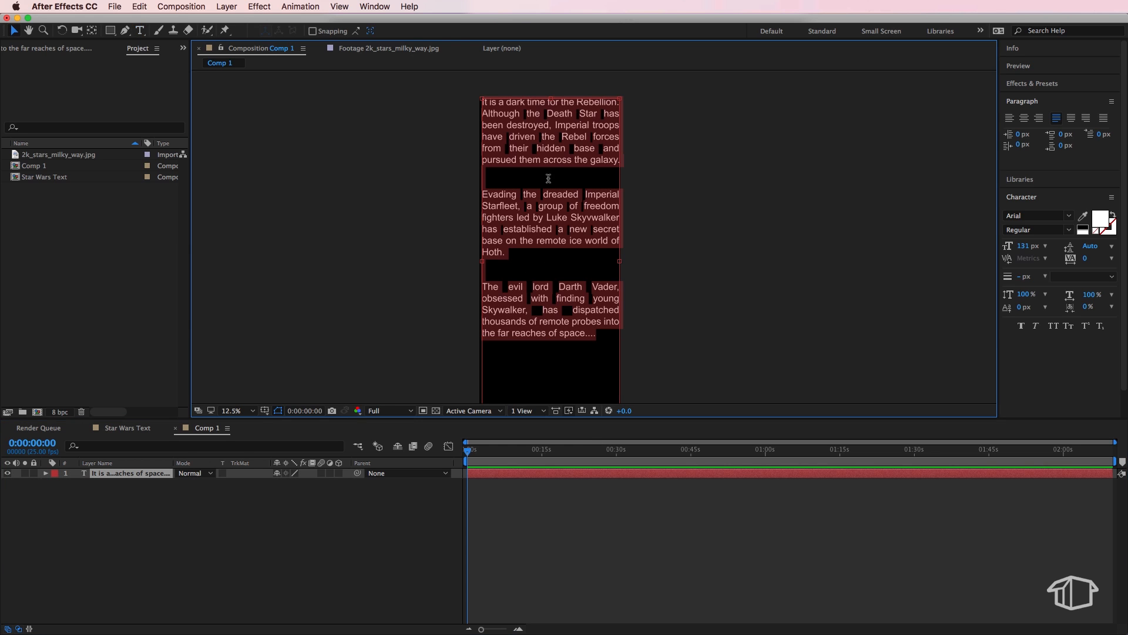
Pick a yellow fill colour for the crawl text in the Text Color picker.
{"action": "left_click", "coordinate": [1107, 218]}
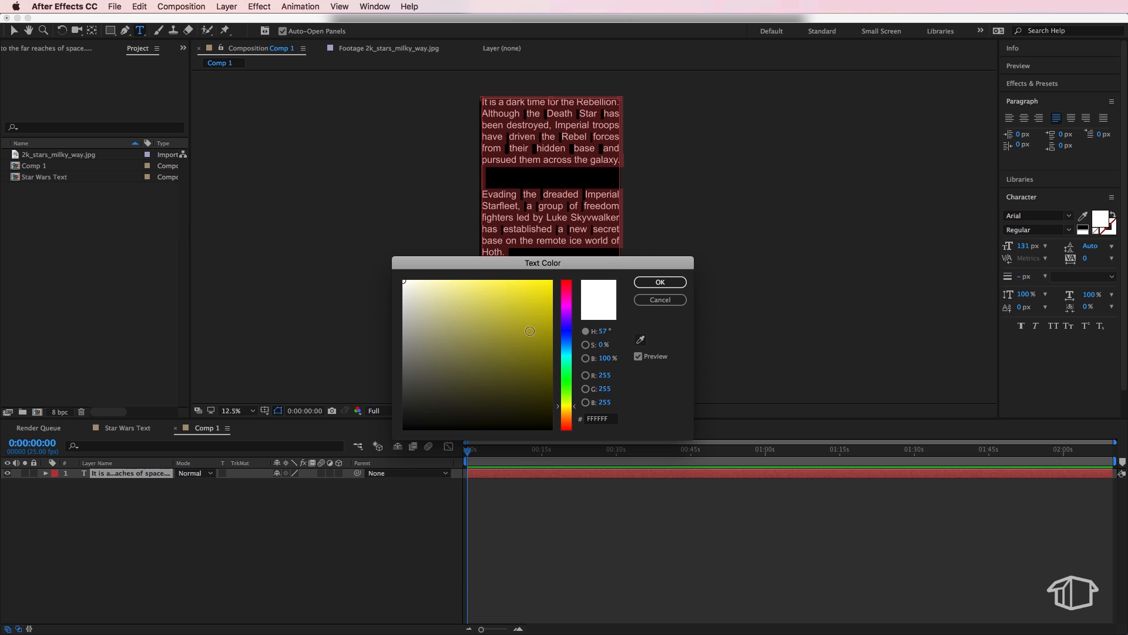
{"action": "left_click", "coordinate": [658, 281]}
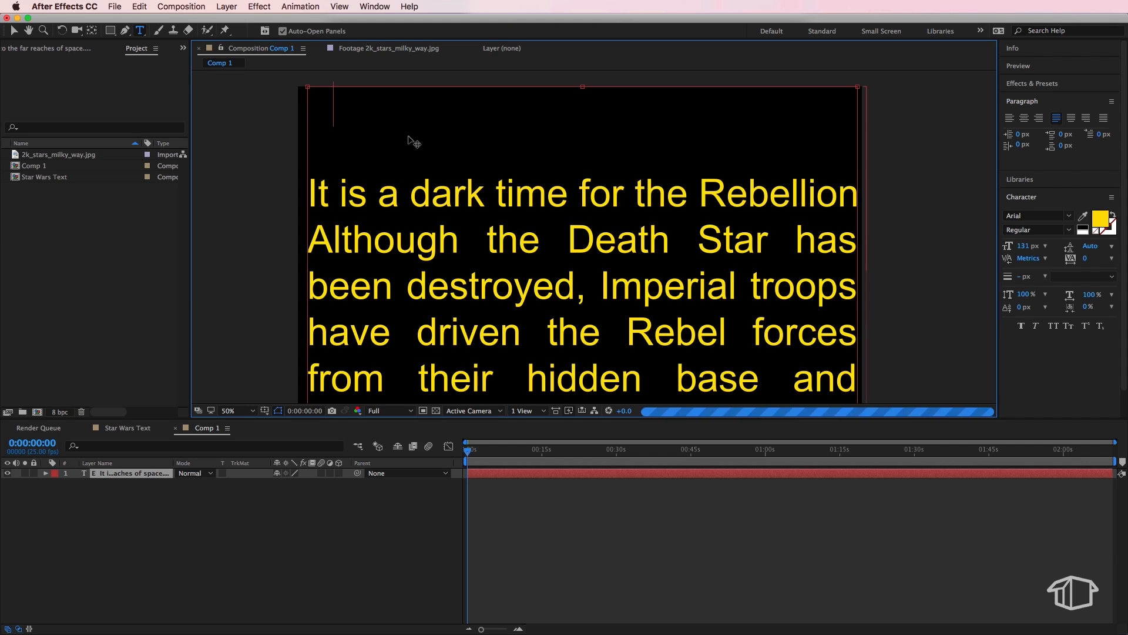
Add a centred 'Episode I' heading above the crawl.
{"action": "type", "text": "Ep"}
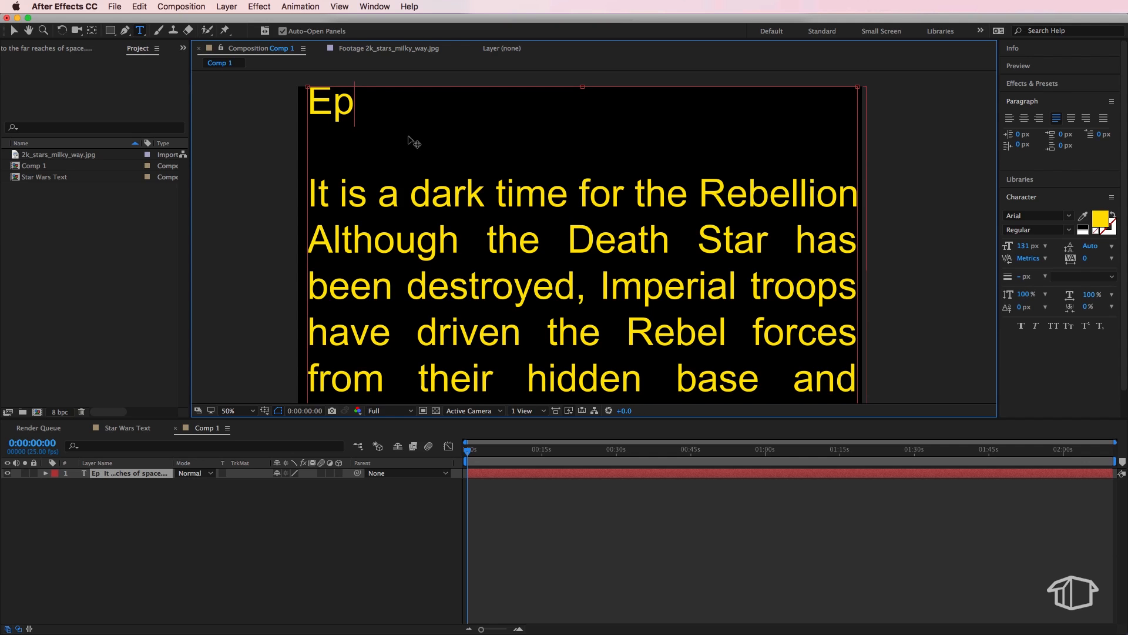
{"action": "type", "text": "i"}
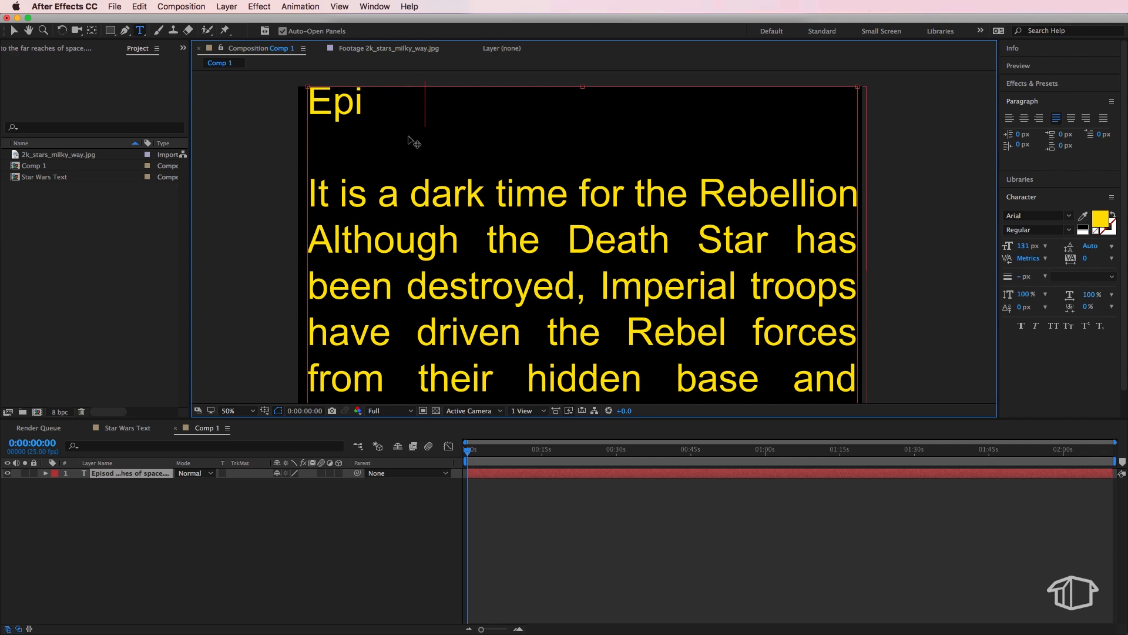
{"action": "type", "text": "sode I"}
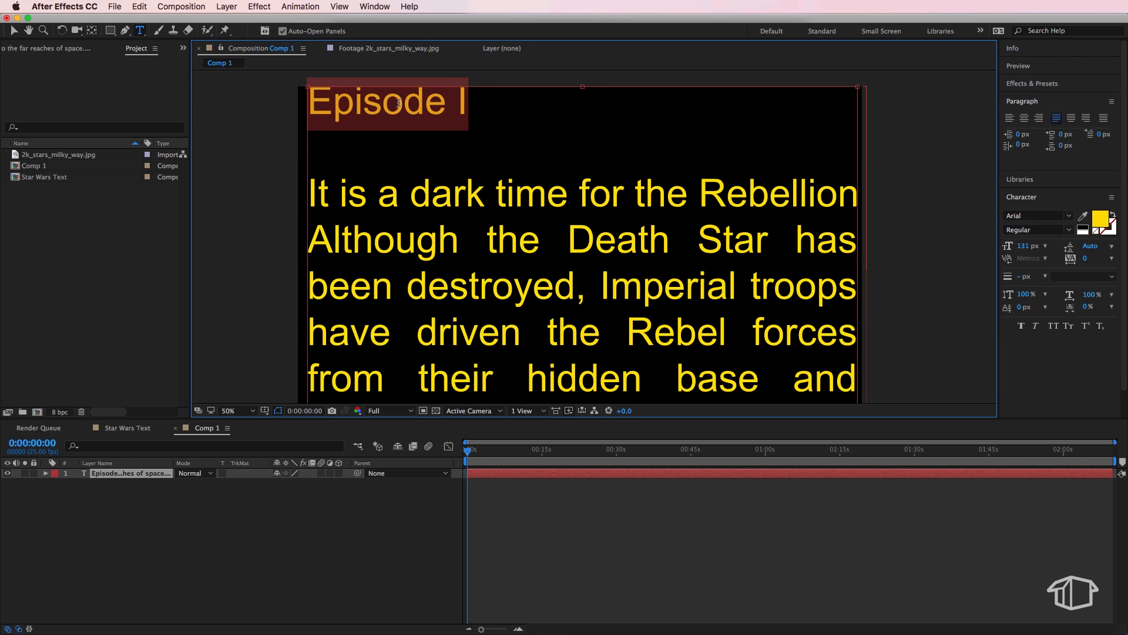
{"action": "left_click", "coordinate": [1038, 118]}
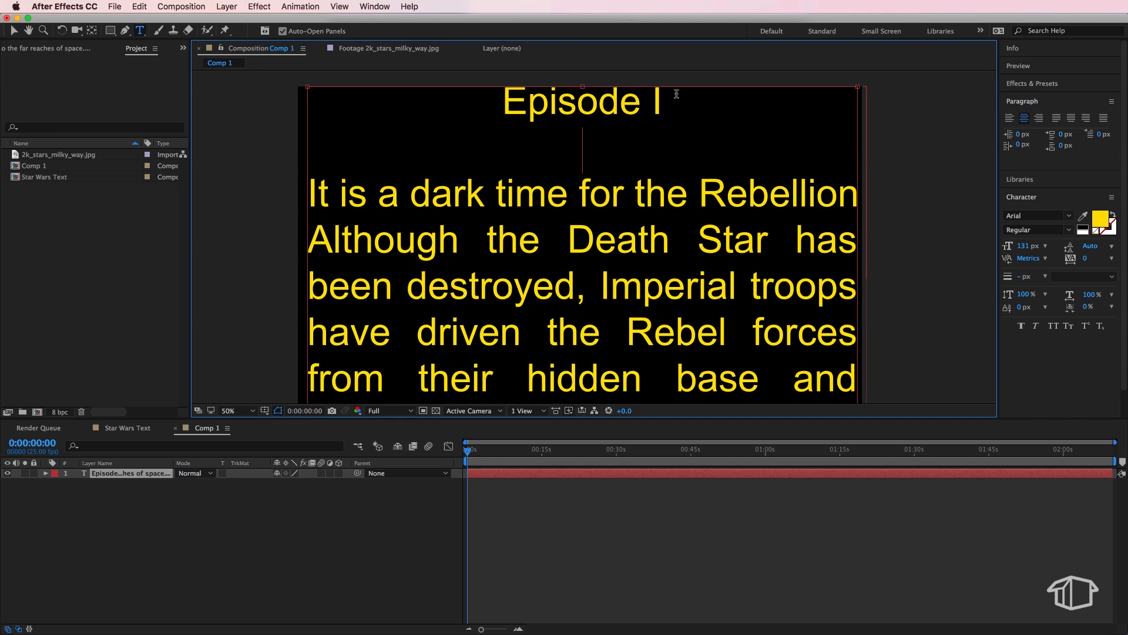
Add a larger 'FLAT PACK FX' title and switch to the Star Wars Text composition.
{"action": "type", "text": "FLAT PACK FX"}
{"action": "left_click", "coordinate": [1027, 246]}
{"action": "type", "text": "198"}
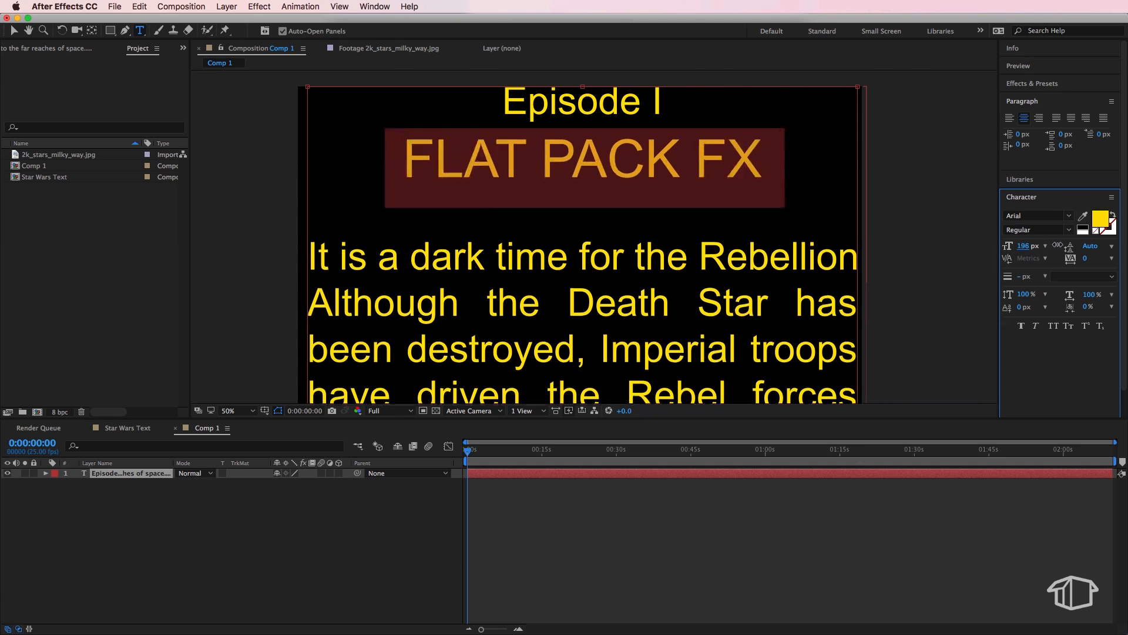
{"action": "left_click", "coordinate": [237, 410]}
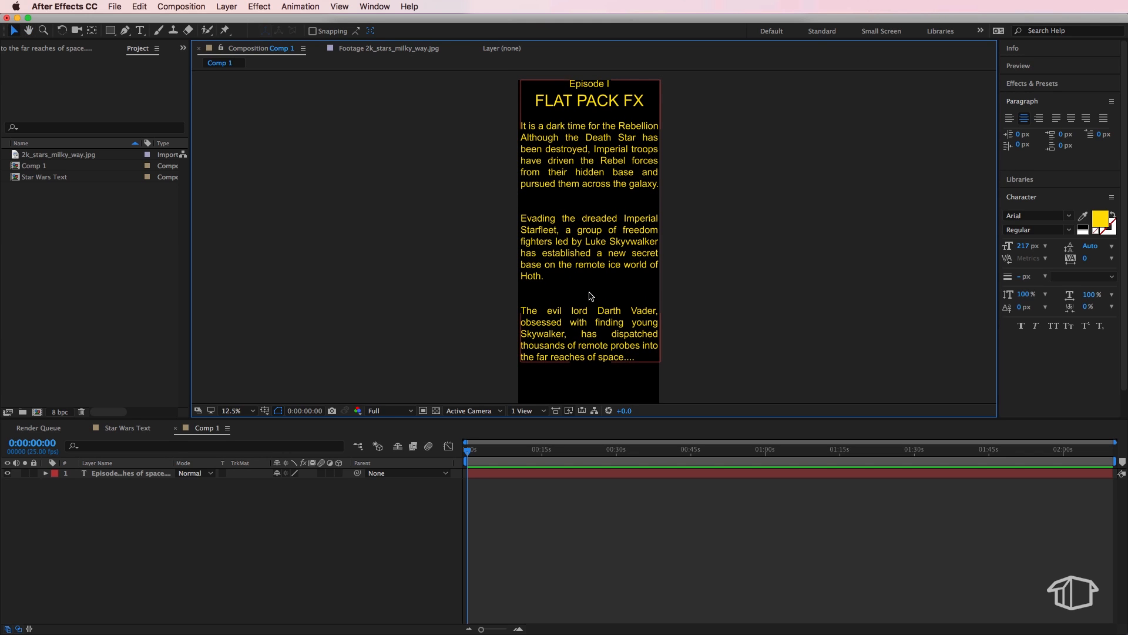
{"action": "mouse_move", "coordinate": [576, 151]}
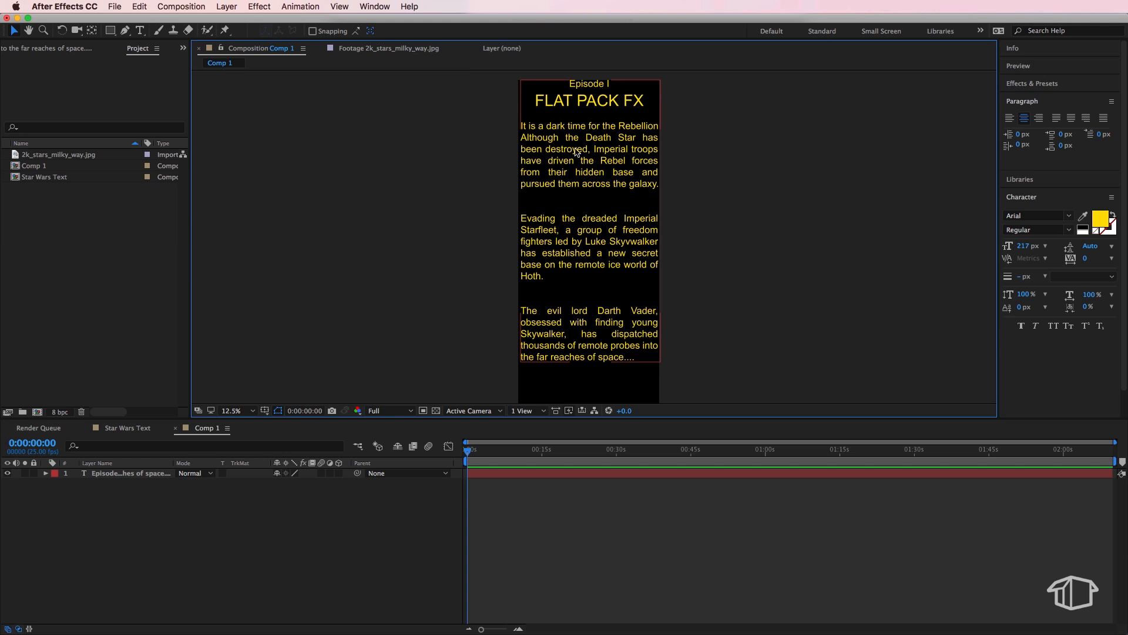
{"action": "left_click", "coordinate": [466, 218]}
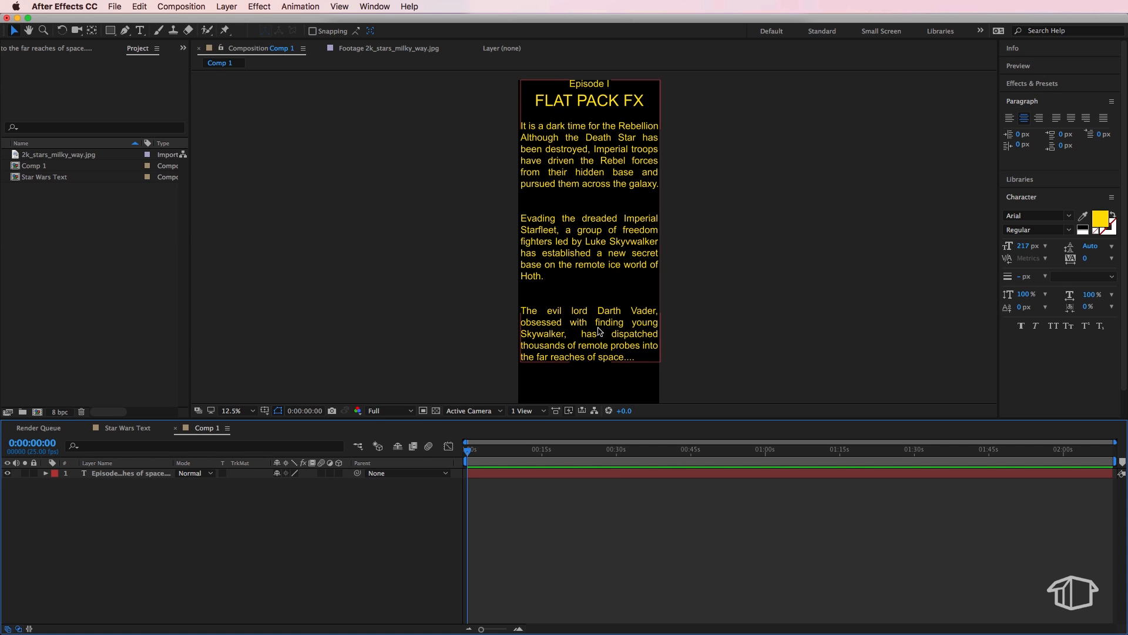
{"action": "left_click", "coordinate": [101, 512]}
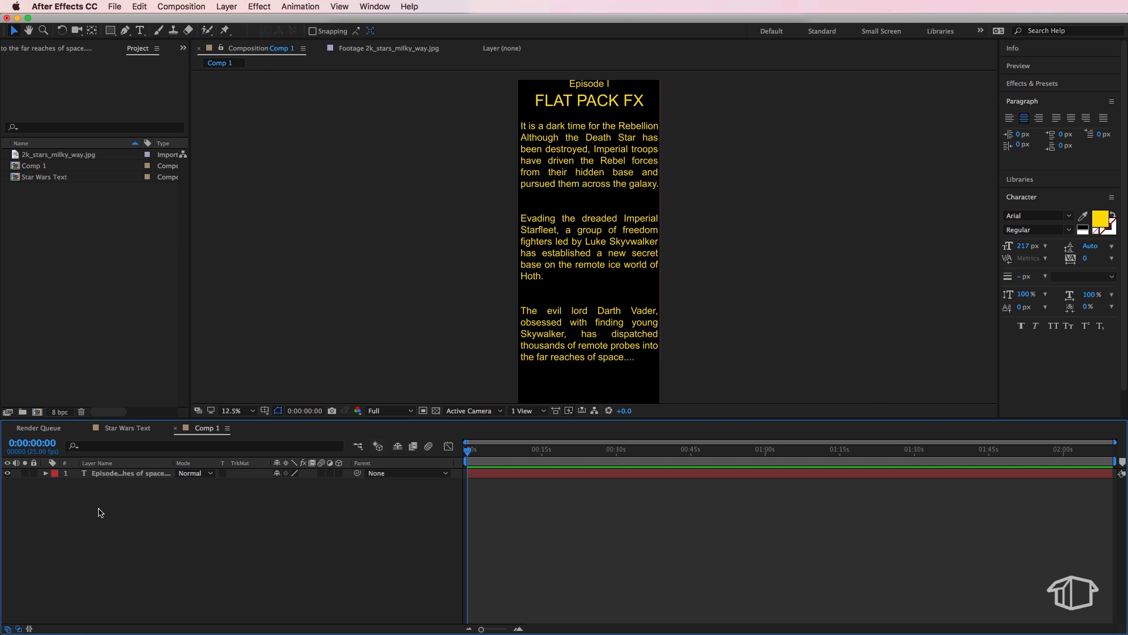
{"action": "left_click", "coordinate": [126, 428]}
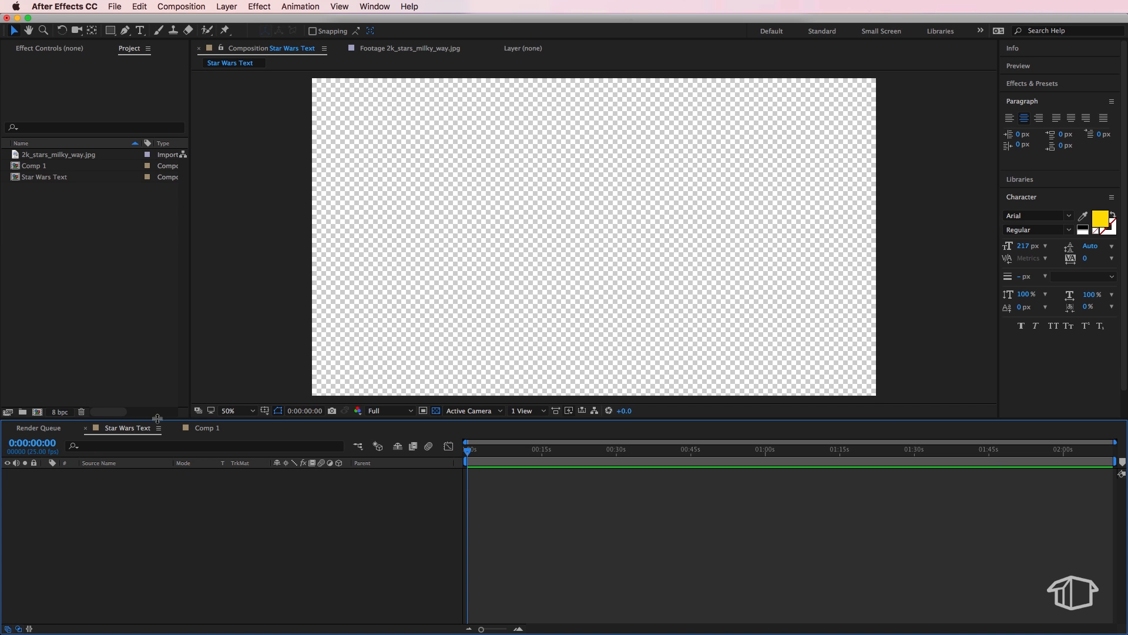
{"action": "mouse_move", "coordinate": [44, 319]}
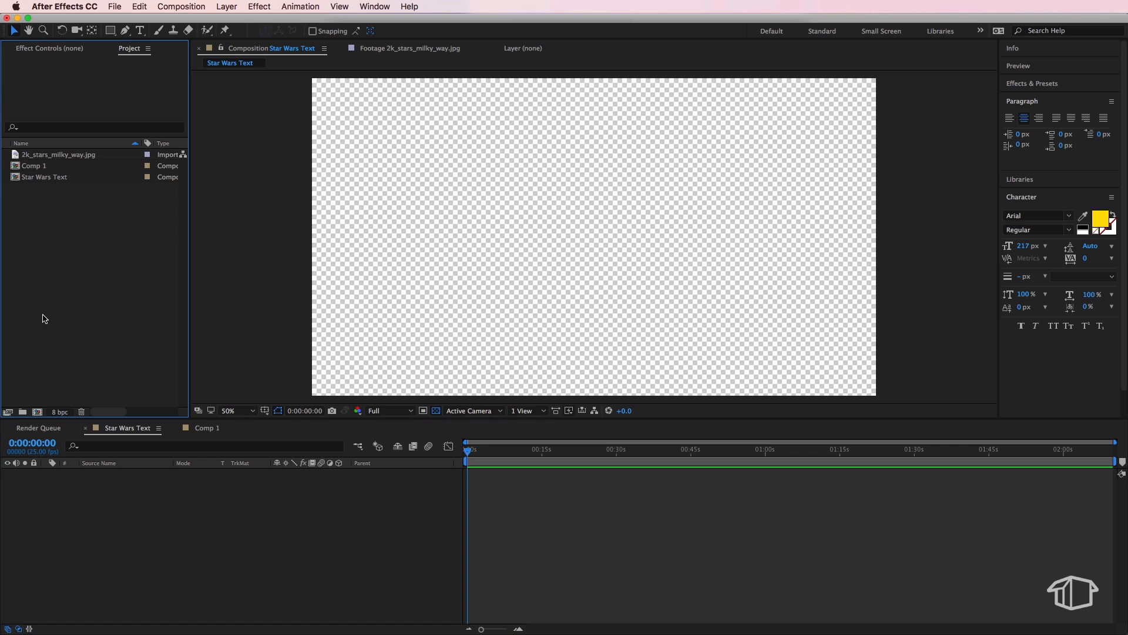
Add Comp 1 above the milky-way starfield image and select the crawl layer.
{"action": "left_click", "coordinate": [34, 165]}
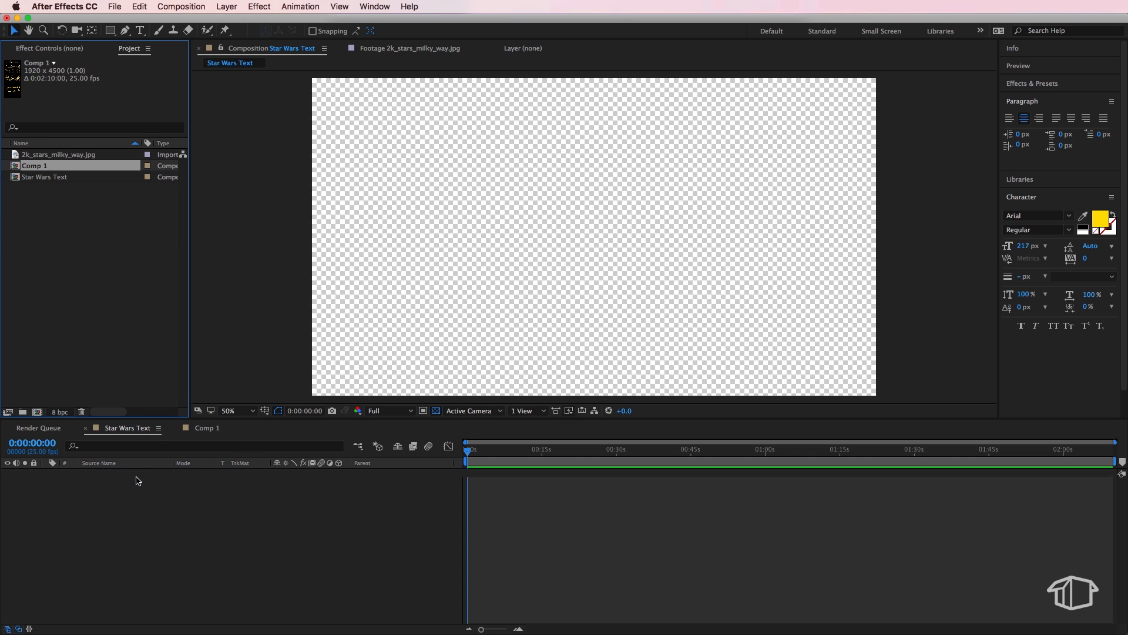
{"action": "double_click", "coordinate": [34, 166]}
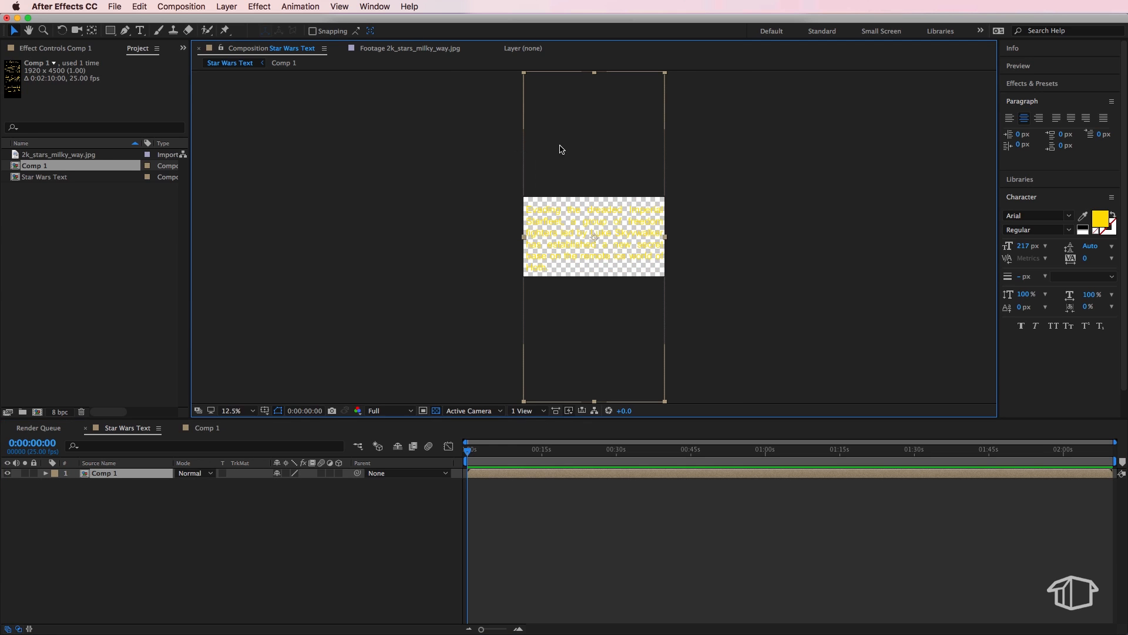
{"action": "mouse_move", "coordinate": [594, 157]}
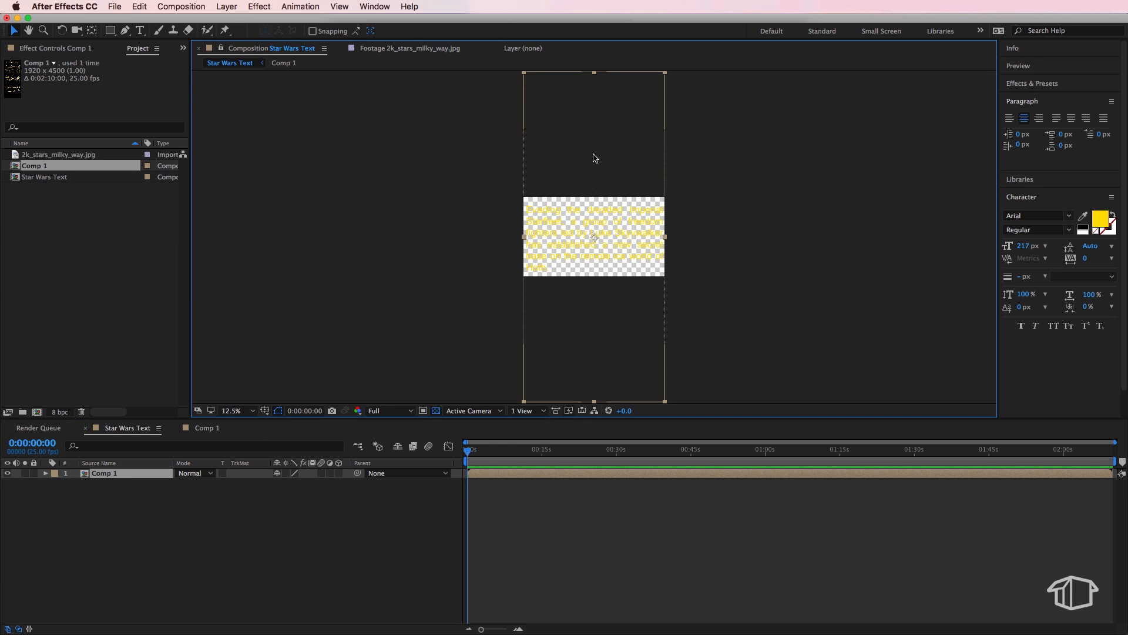
{"action": "mouse_move", "coordinate": [621, 261]}
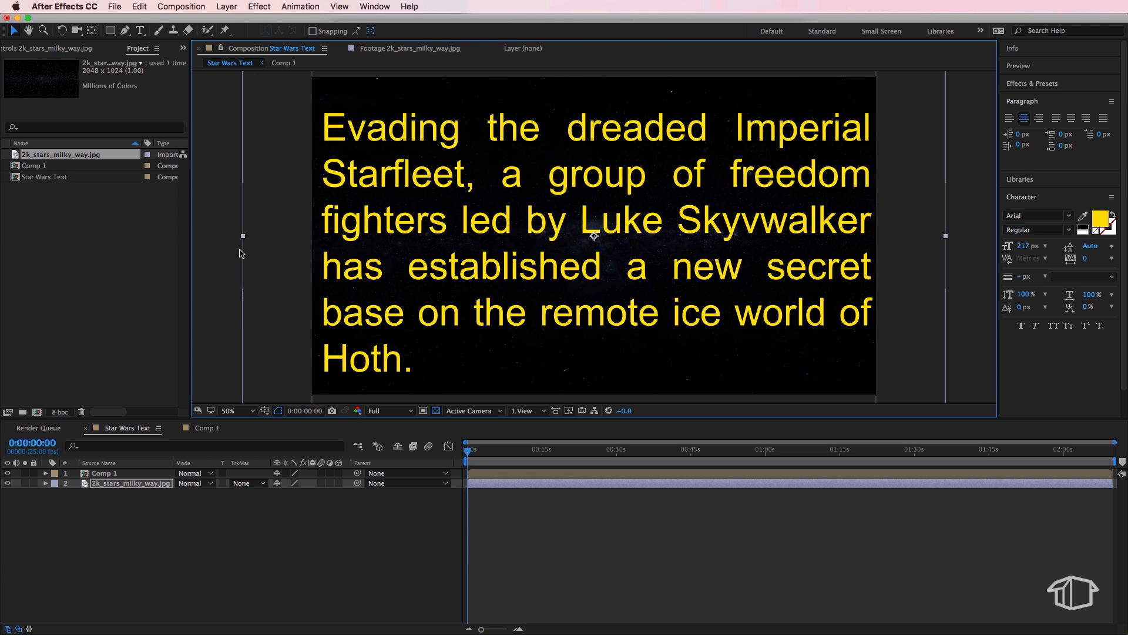
{"action": "left_click", "coordinate": [101, 472]}
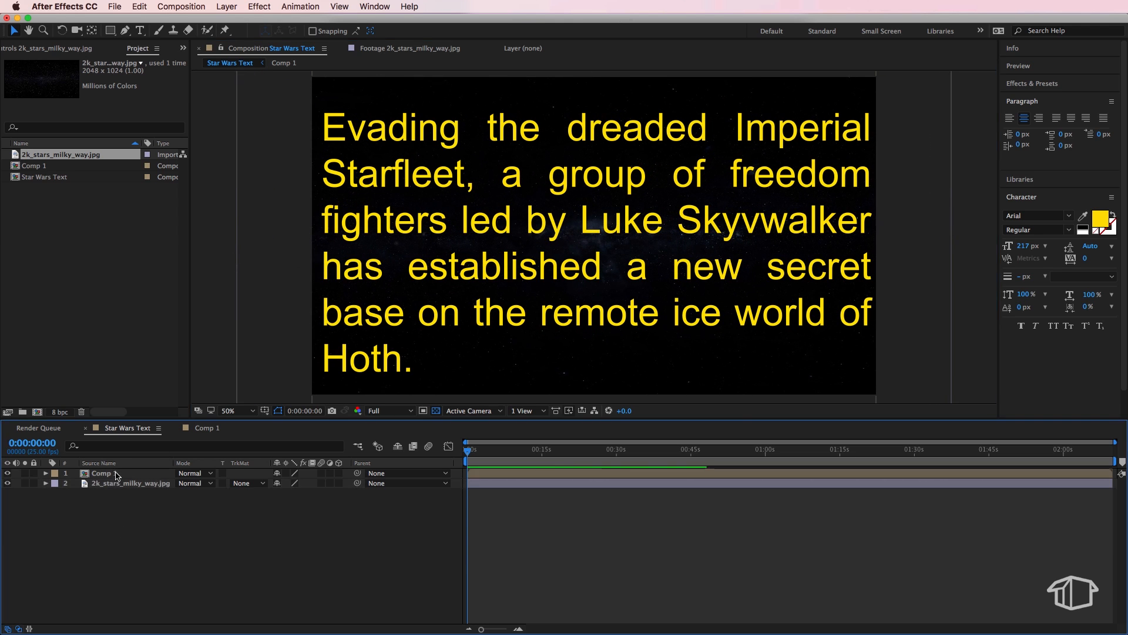
{"action": "left_click", "coordinate": [105, 472]}
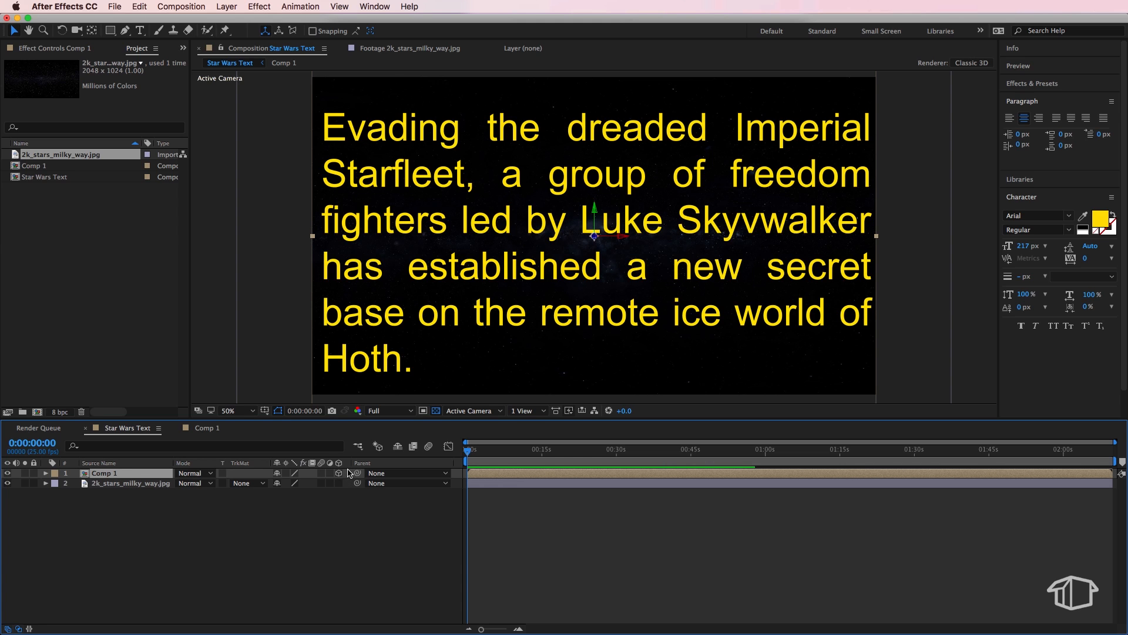
Reveal the Comp 1 layer's Transform properties to reach X Rotation.
{"action": "left_click", "coordinate": [45, 473]}
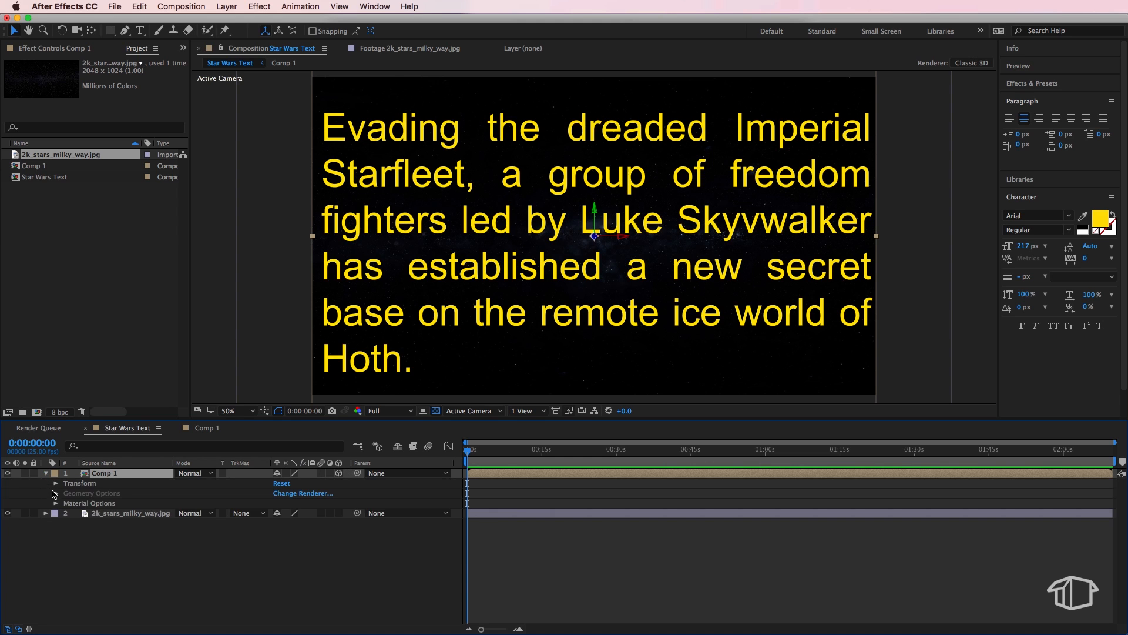
{"action": "left_click", "coordinate": [55, 483]}
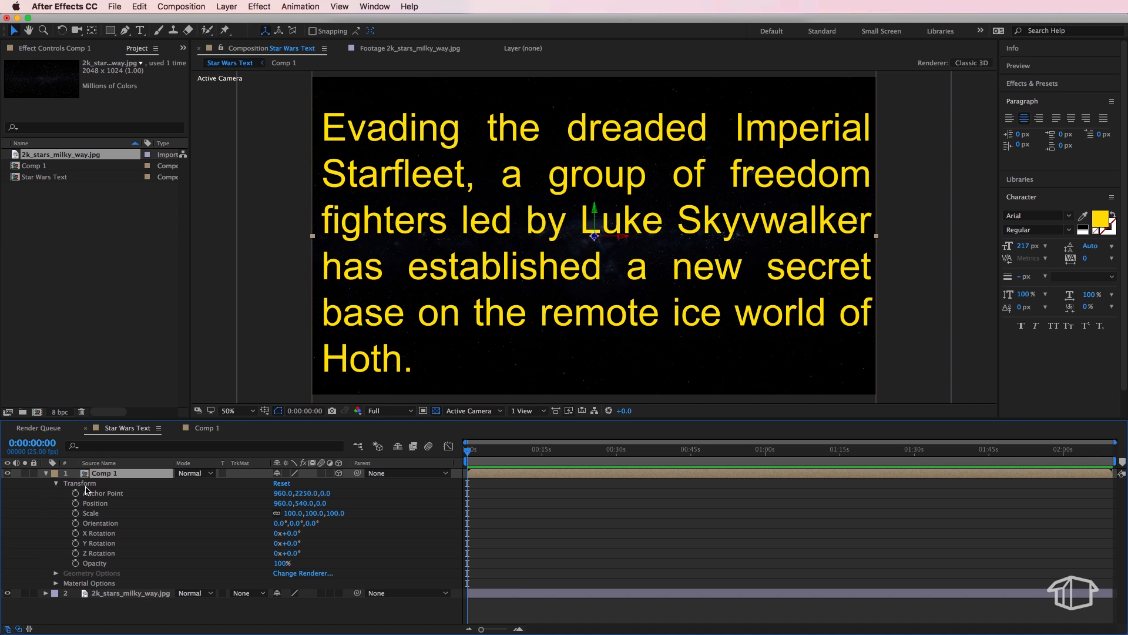
{"action": "mouse_move", "coordinate": [94, 549]}
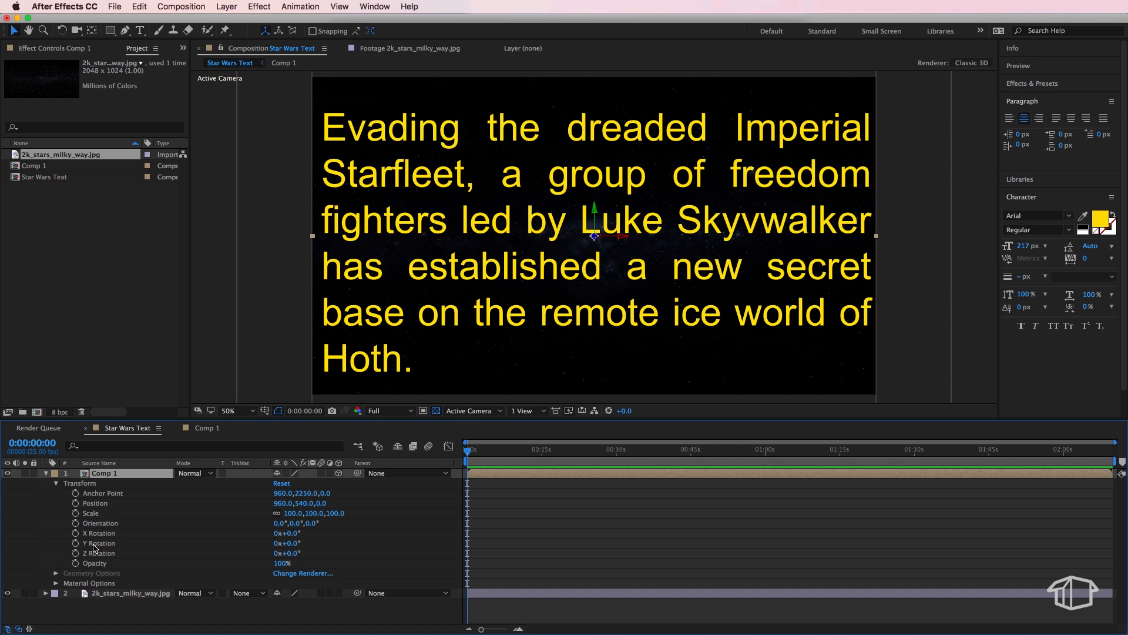
{"action": "mouse_move", "coordinate": [288, 543]}
{"action": "type", "text": "-75"}
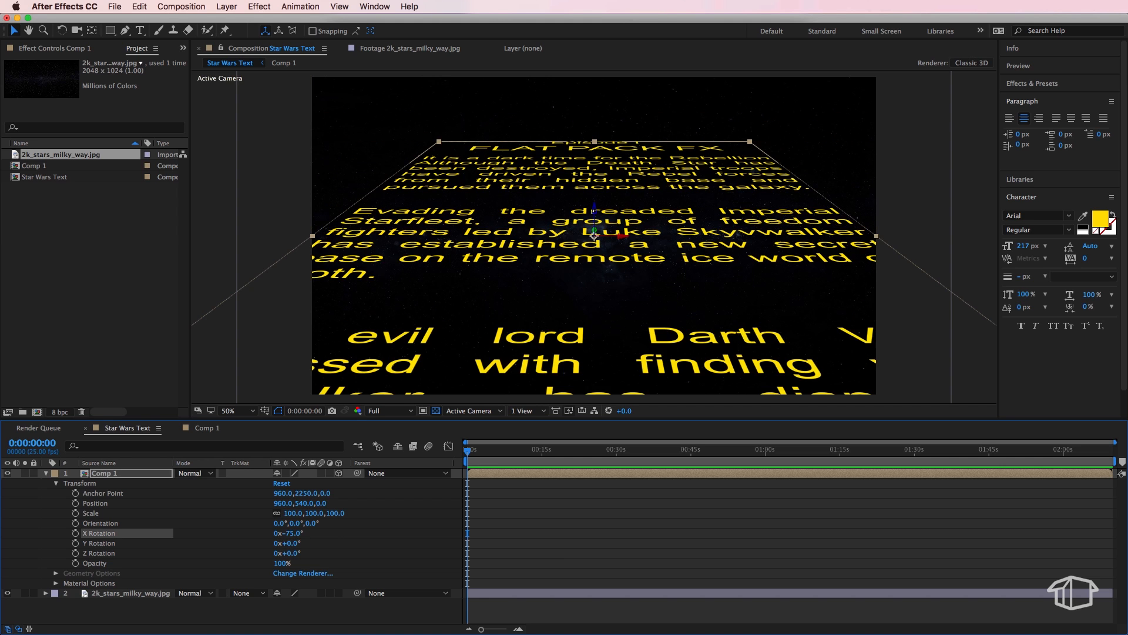
{"action": "mouse_move", "coordinate": [551, 345]}
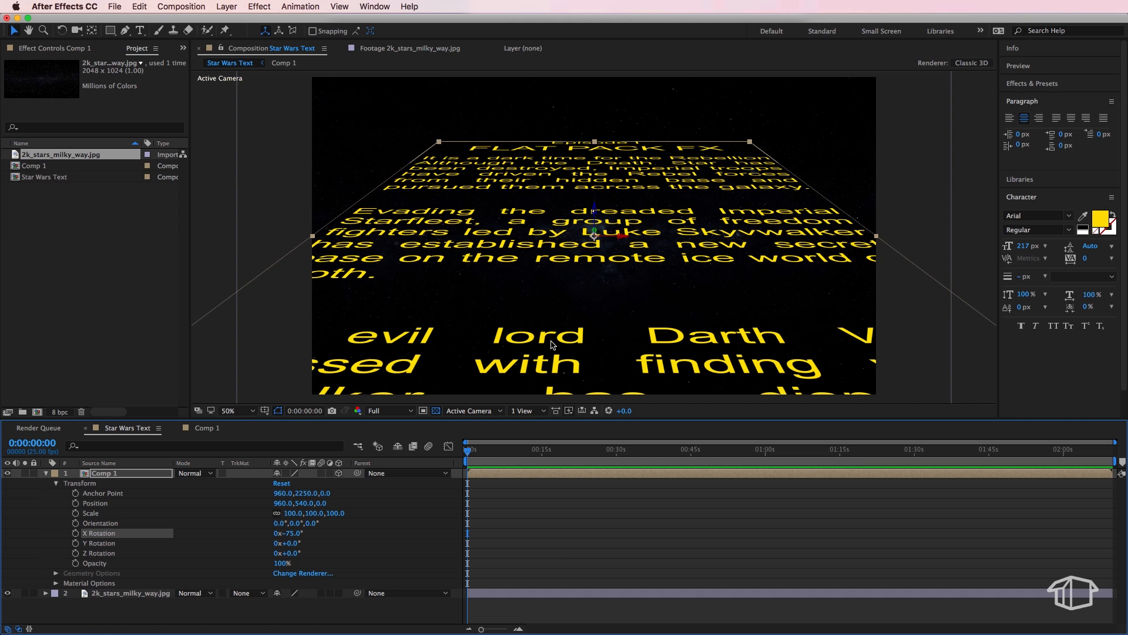
{"action": "mouse_move", "coordinate": [576, 267]}
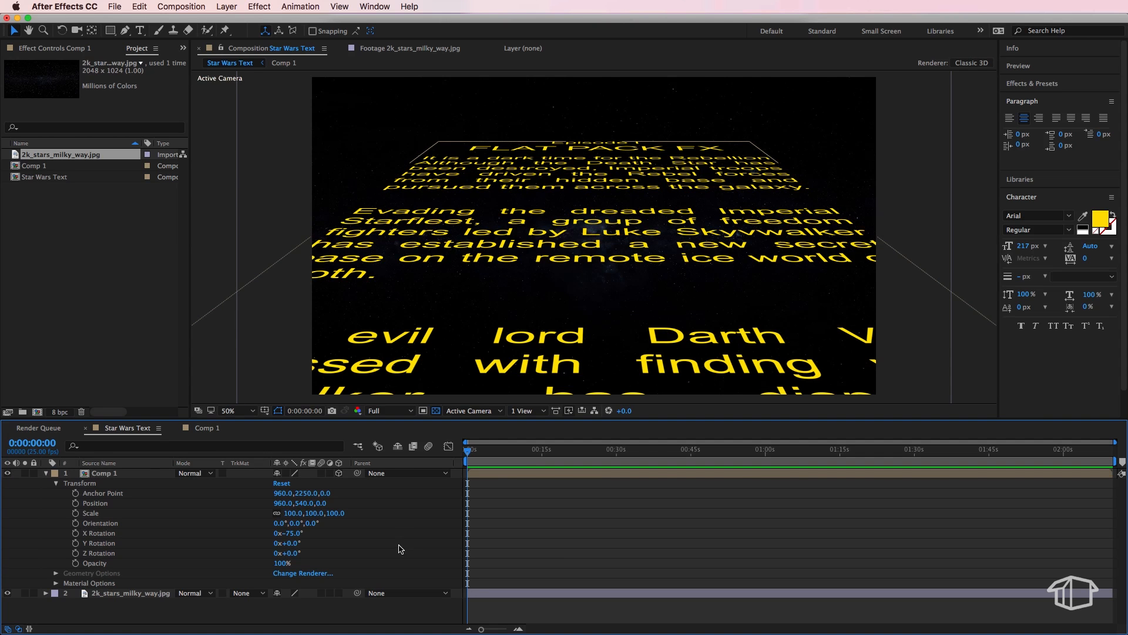
{"action": "mouse_move", "coordinate": [563, 292]}
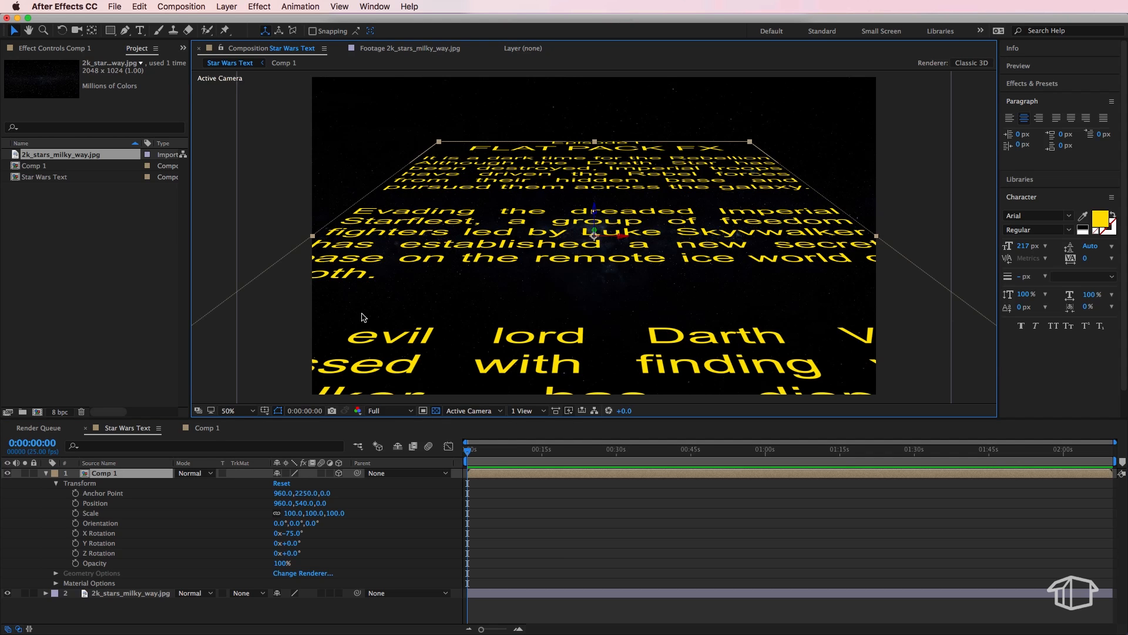
{"action": "mouse_move", "coordinate": [304, 271]}
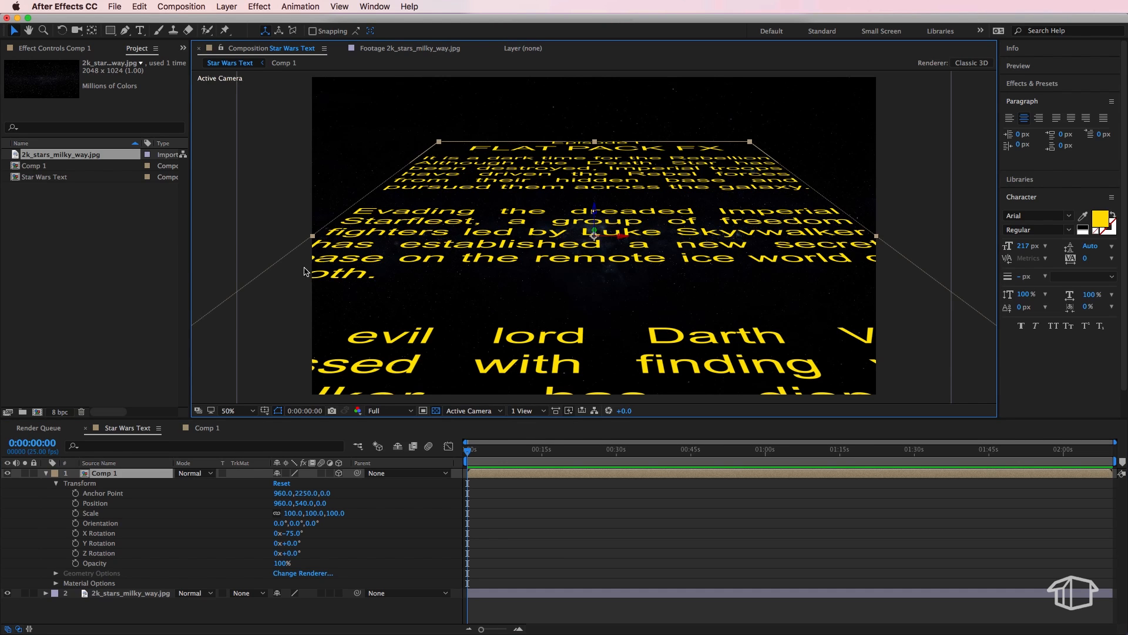
{"action": "mouse_move", "coordinate": [293, 258]}
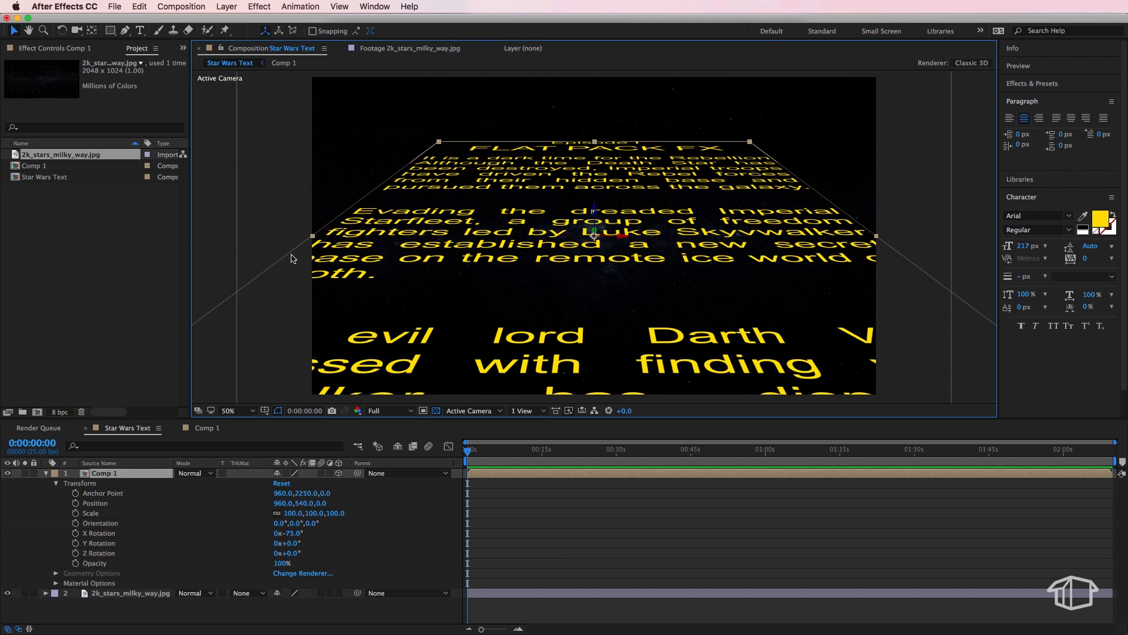
{"action": "mouse_move", "coordinate": [315, 396]}
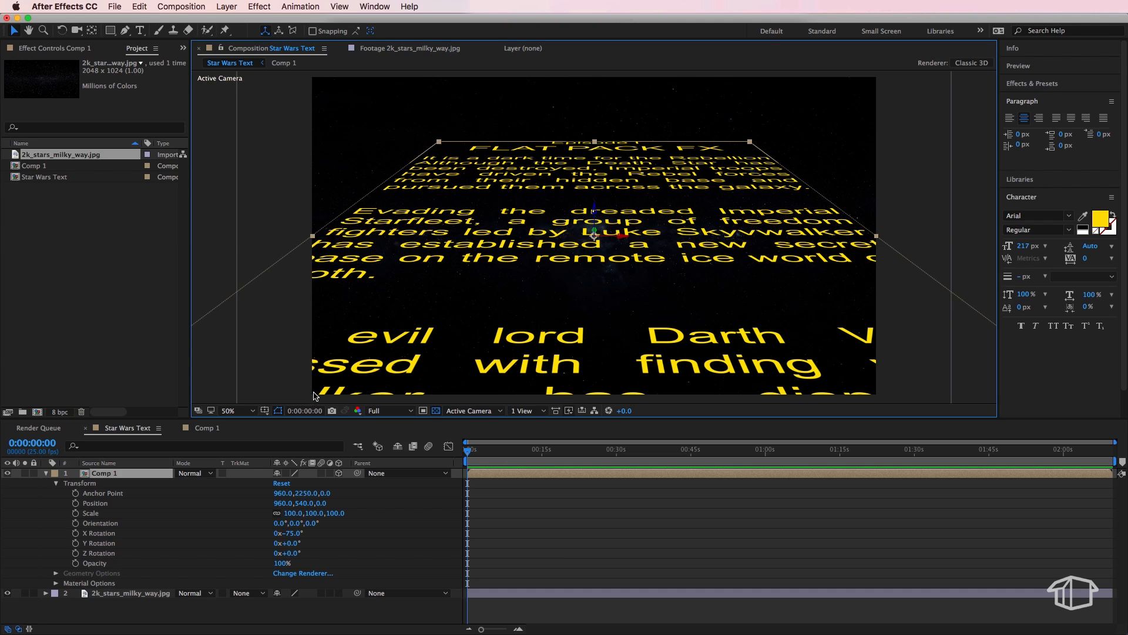
{"action": "mouse_move", "coordinate": [537, 194]}
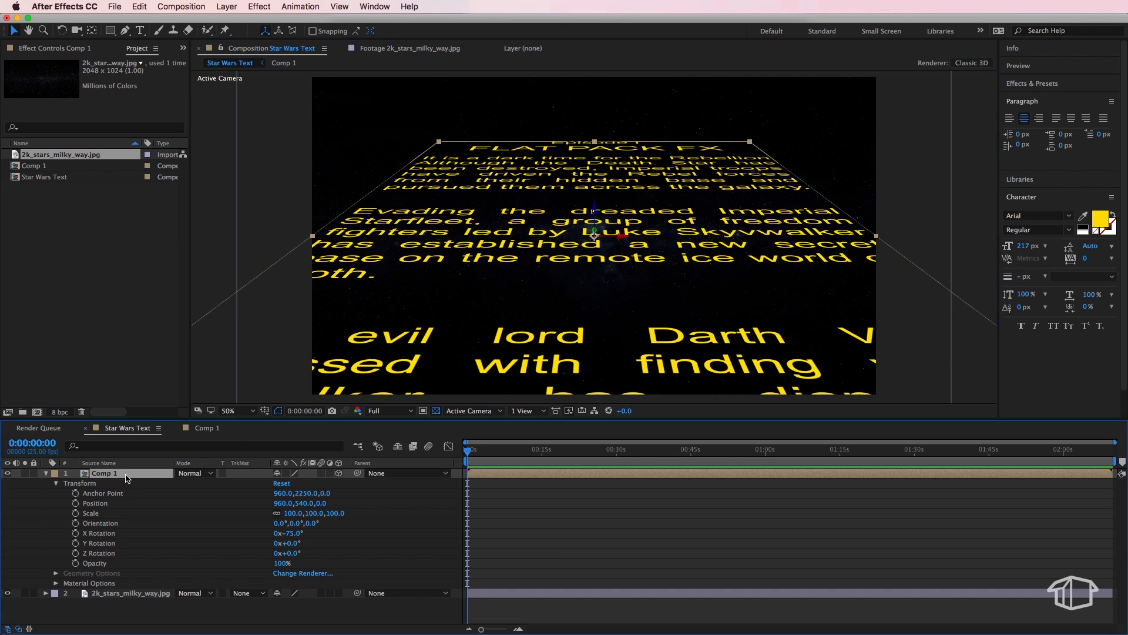
{"action": "mouse_move", "coordinate": [597, 236]}
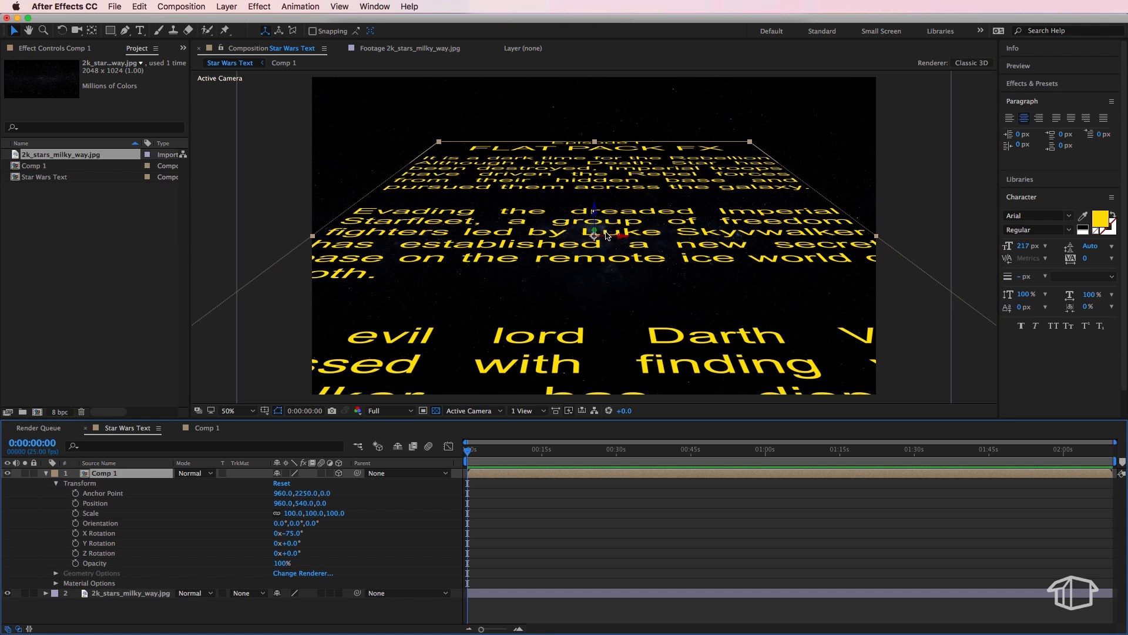
{"action": "mouse_move", "coordinate": [597, 217]}
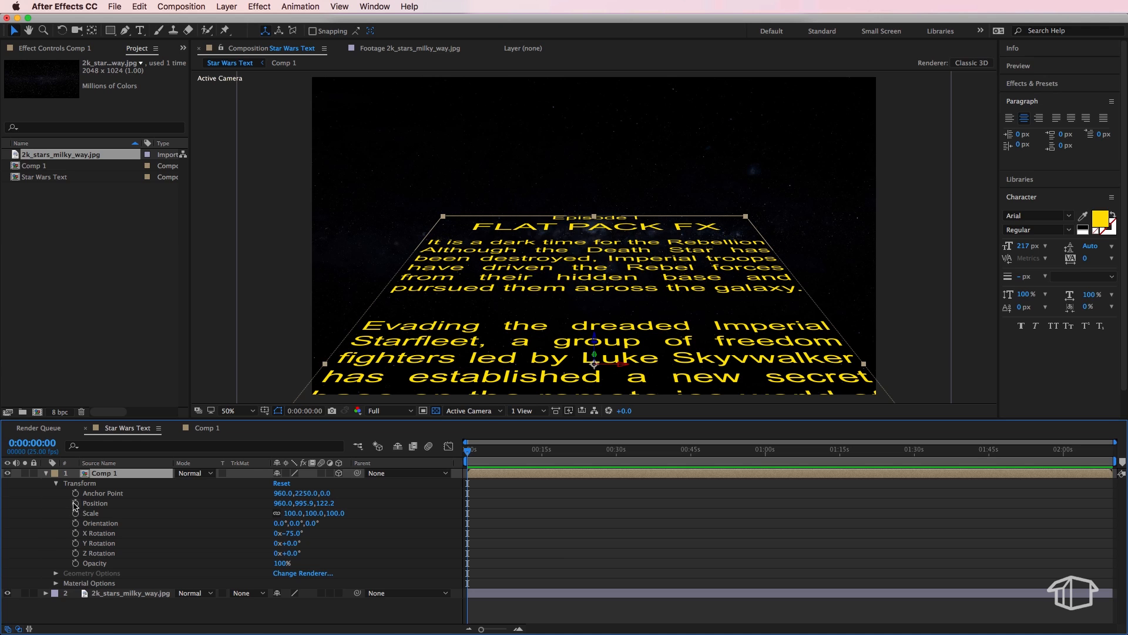
Keyframe Position at 0s and about 10s so the crawl starts low and recedes.
{"action": "left_click", "coordinate": [75, 502]}
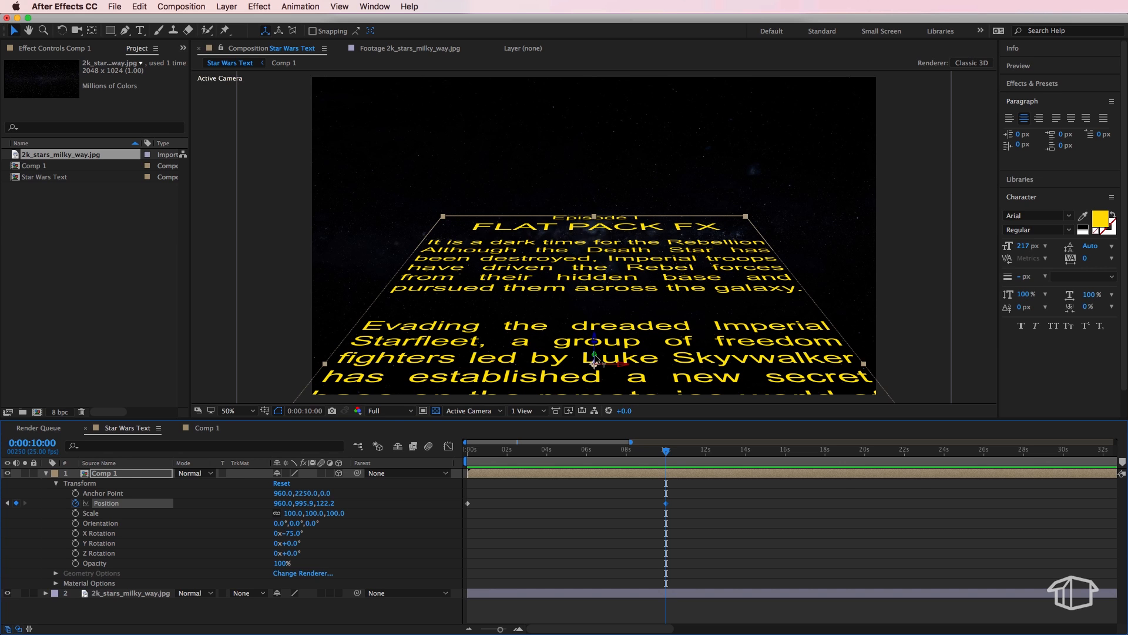
{"action": "key", "text": "shift"}
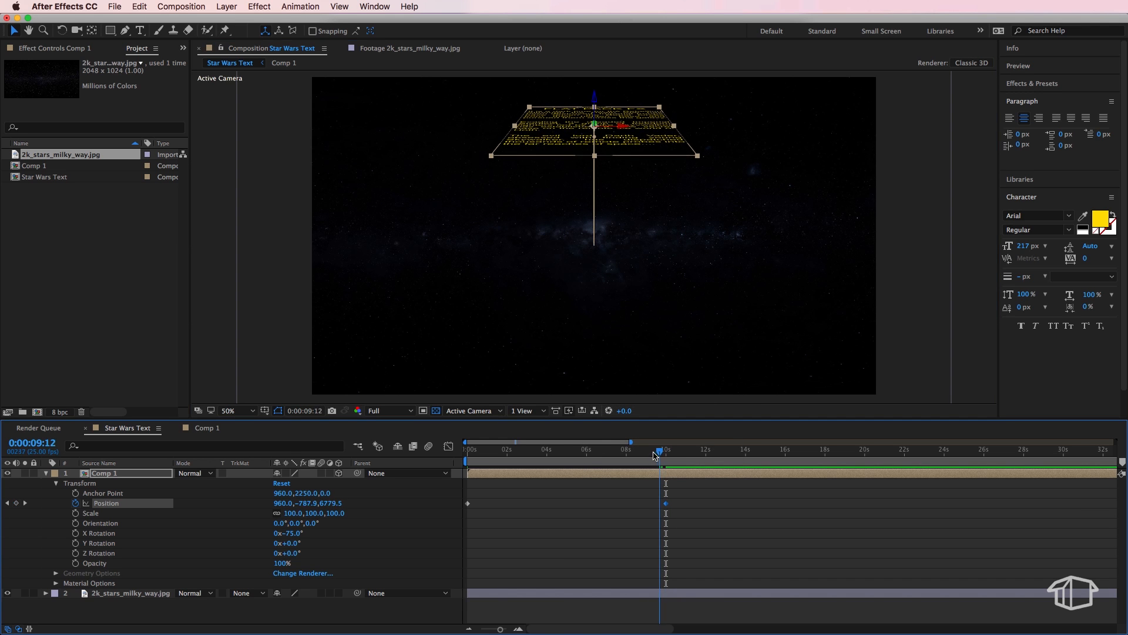
{"action": "left_click", "coordinate": [467, 440]}
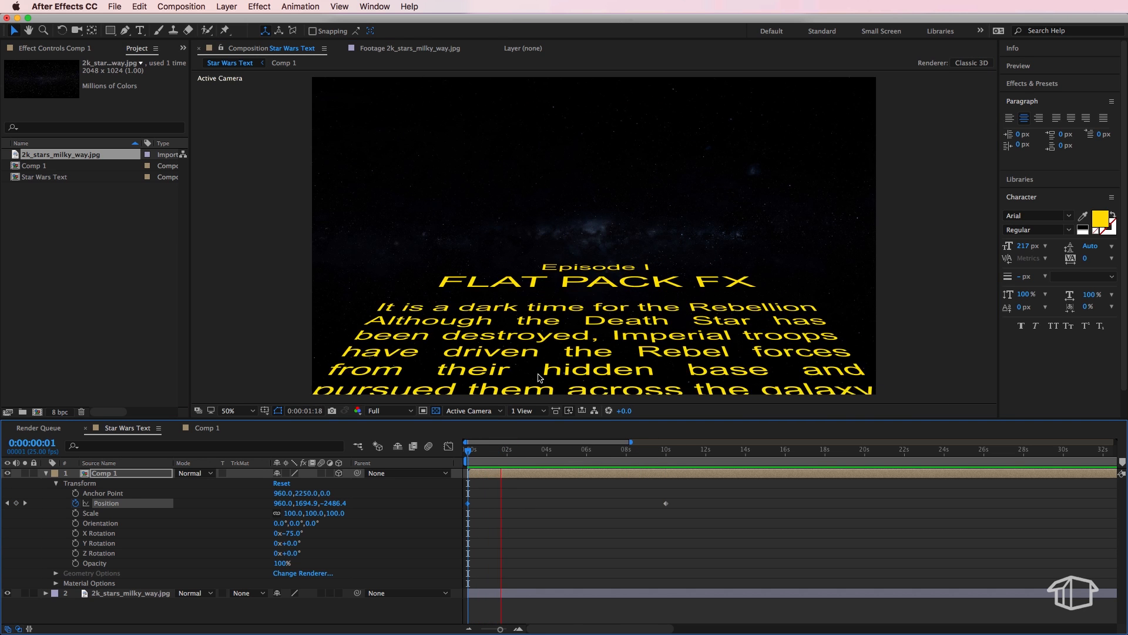
{"action": "left_click", "coordinate": [512, 440]}
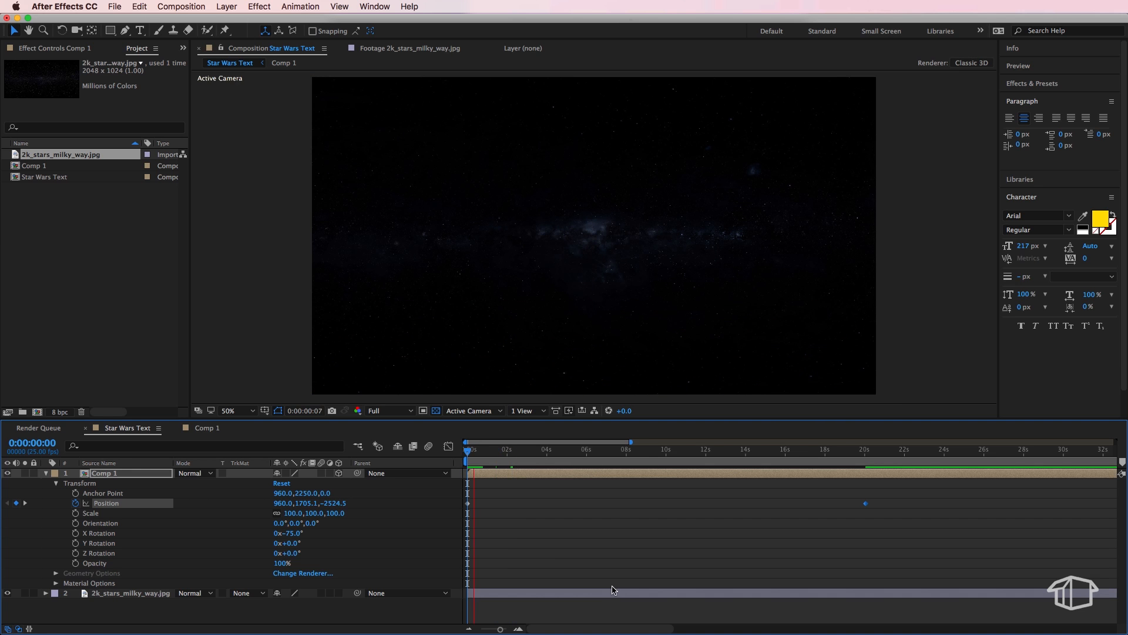
Start the crawl's Position below the frame and move its final keyframe out to about 45 seconds.
{"action": "left_click", "coordinate": [508, 449]}
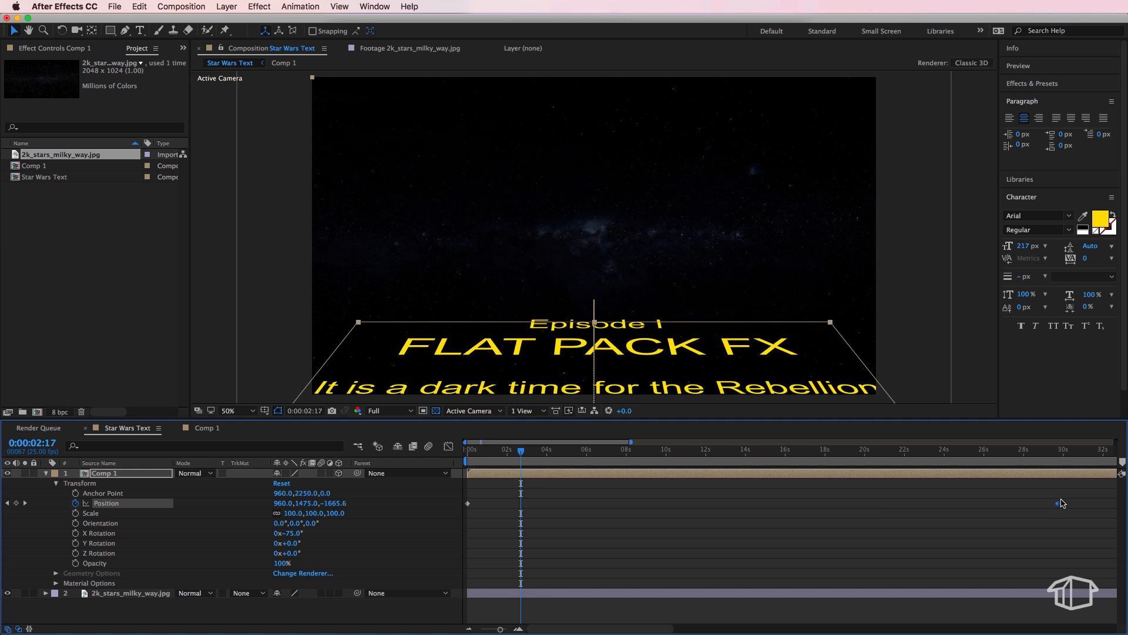
{"action": "left_click", "coordinate": [467, 442]}
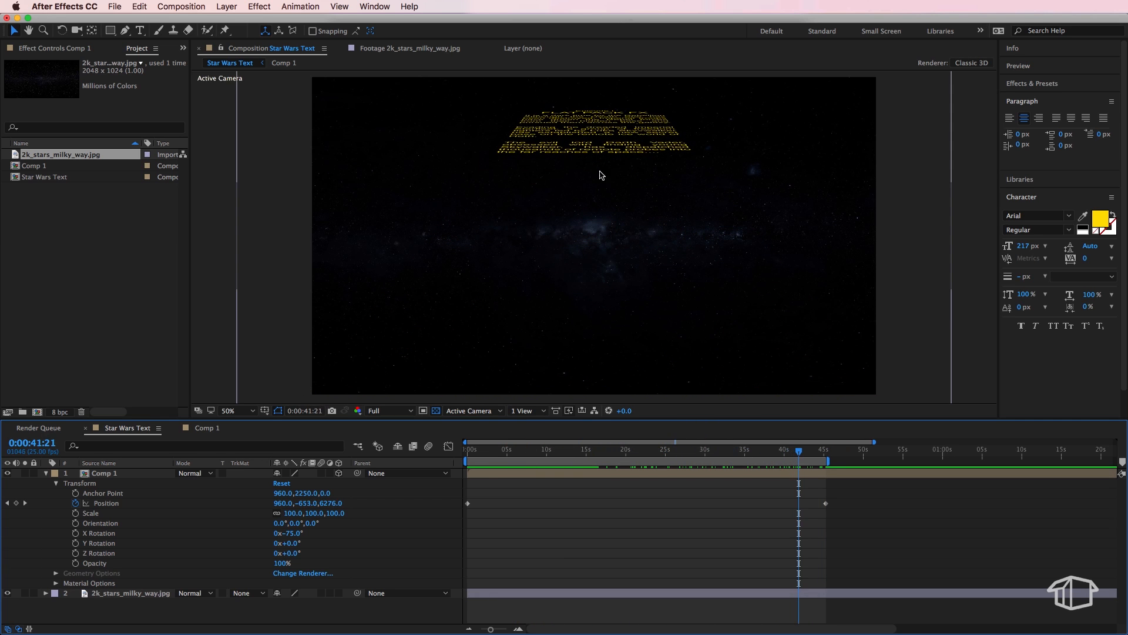
{"action": "left_click", "coordinate": [635, 148]}
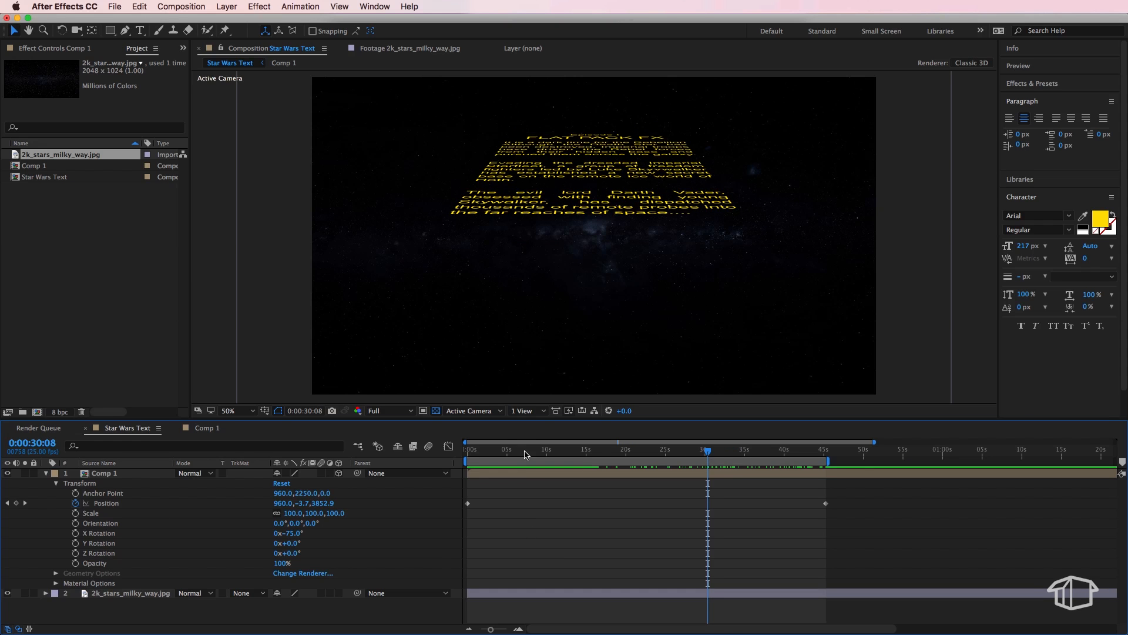
{"action": "left_click", "coordinate": [467, 441]}
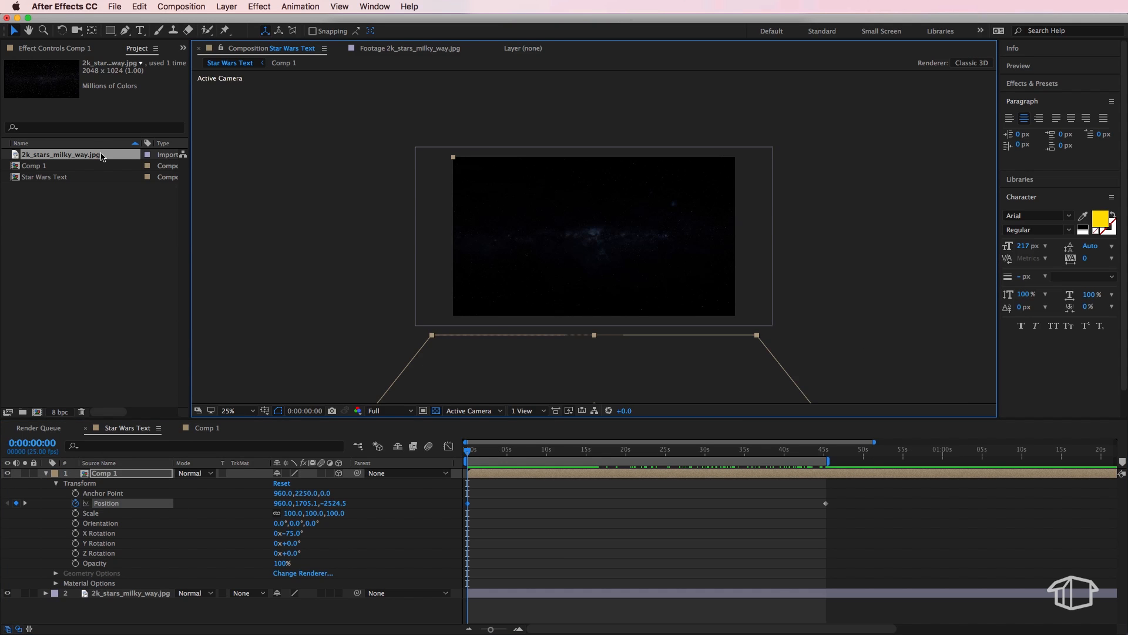
{"action": "mouse_move", "coordinate": [444, 466]}
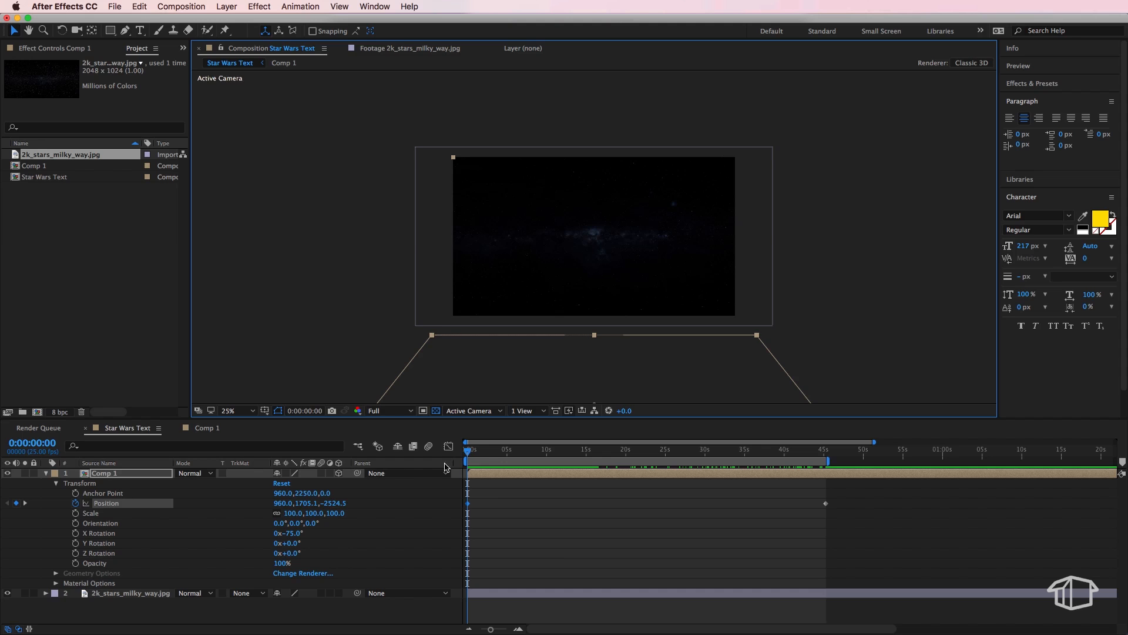
{"action": "mouse_move", "coordinate": [63, 495]}
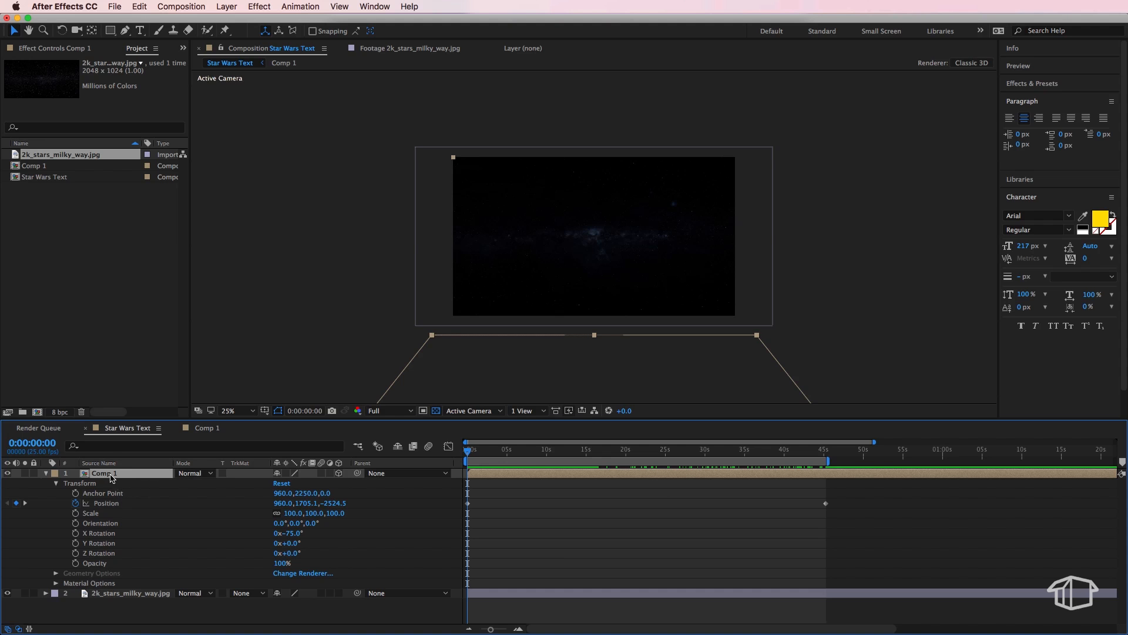
Draw a four-point mask on the Comp 1 crawl layer and reveal Mask 1's Mask Path.
{"action": "key", "text": "g"}
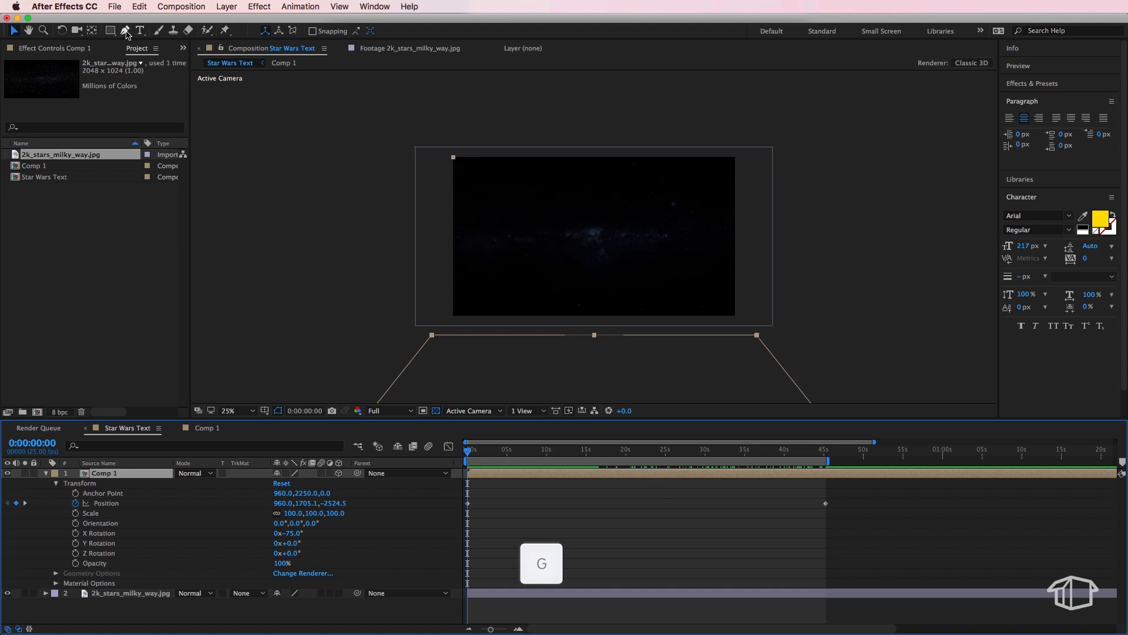
{"action": "left_click", "coordinate": [125, 30]}
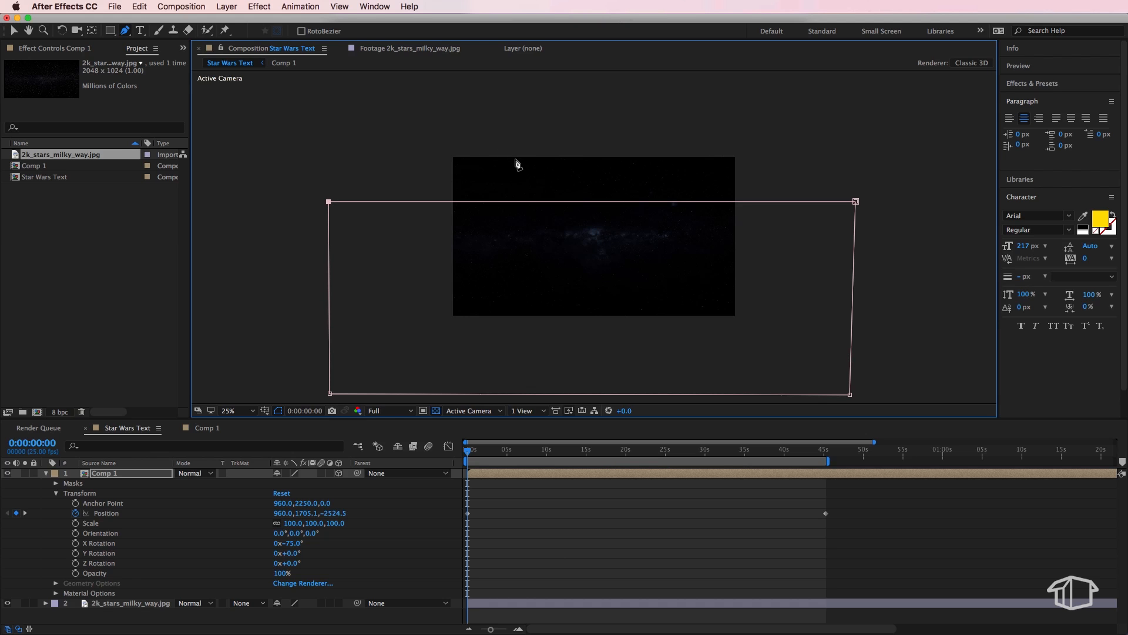
{"action": "mouse_move", "coordinate": [524, 236]}
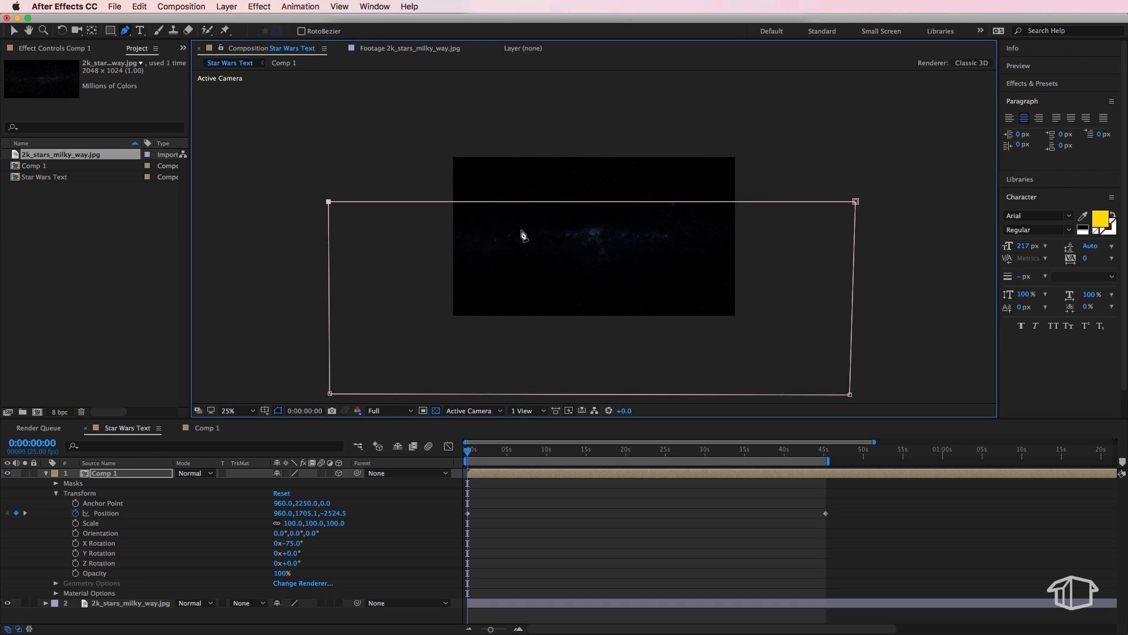
{"action": "mouse_move", "coordinate": [819, 408]}
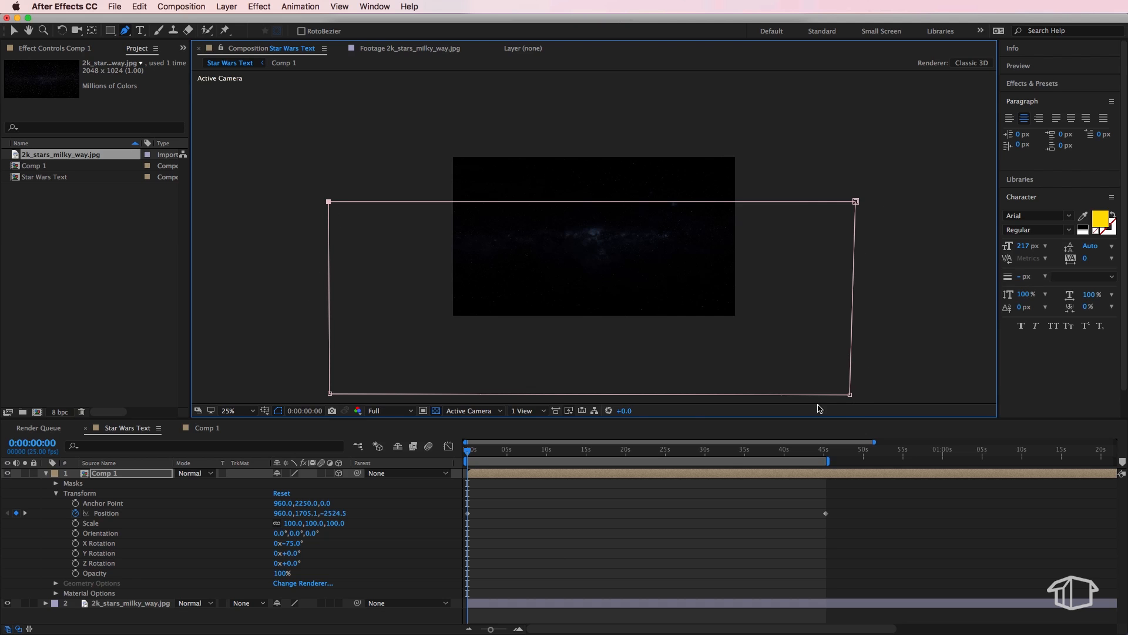
{"action": "mouse_move", "coordinate": [476, 327]}
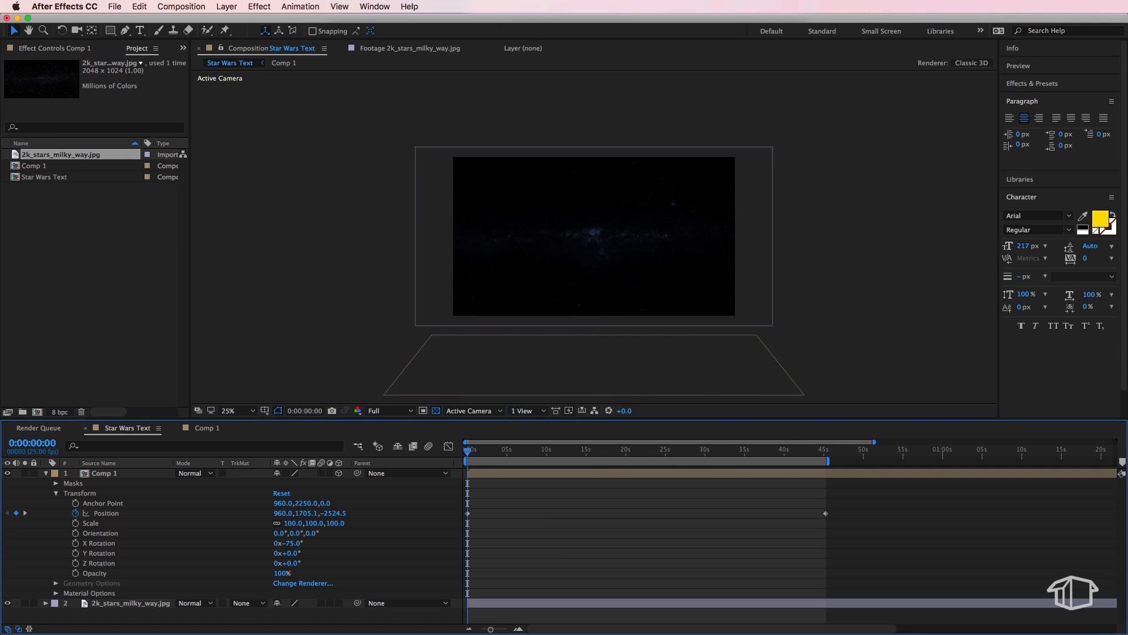
{"action": "left_click", "coordinate": [65, 483]}
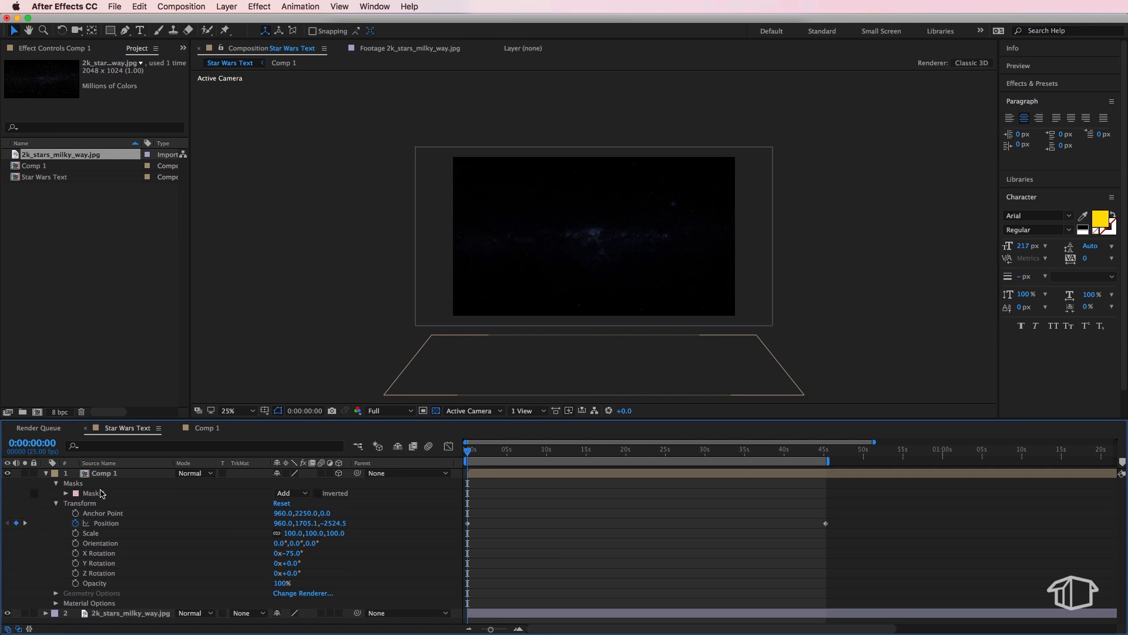
{"action": "left_click", "coordinate": [66, 492]}
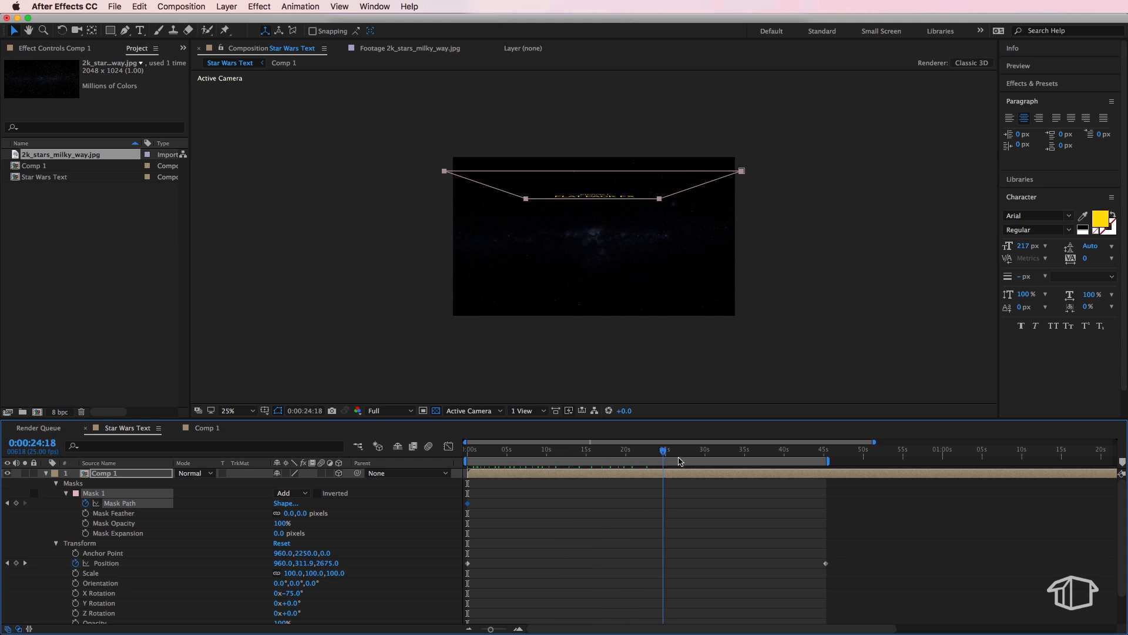
Keyframe Mask 1's path from the start to about 45 seconds so it follows the receding text.
{"action": "left_click", "coordinate": [809, 447]}
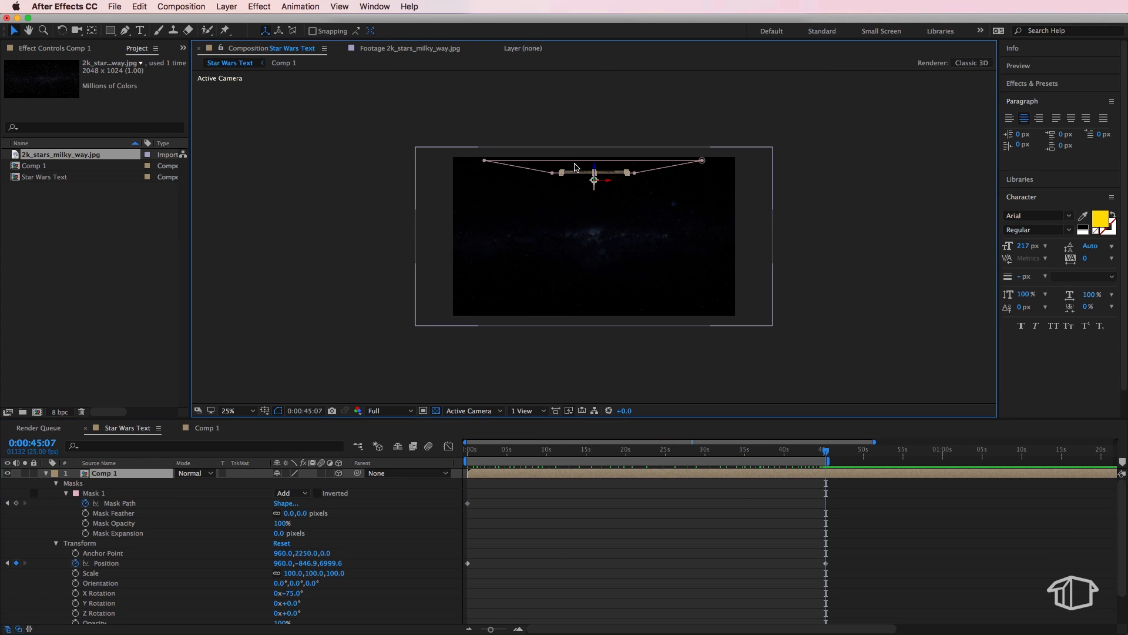
{"action": "mouse_move", "coordinate": [571, 171]}
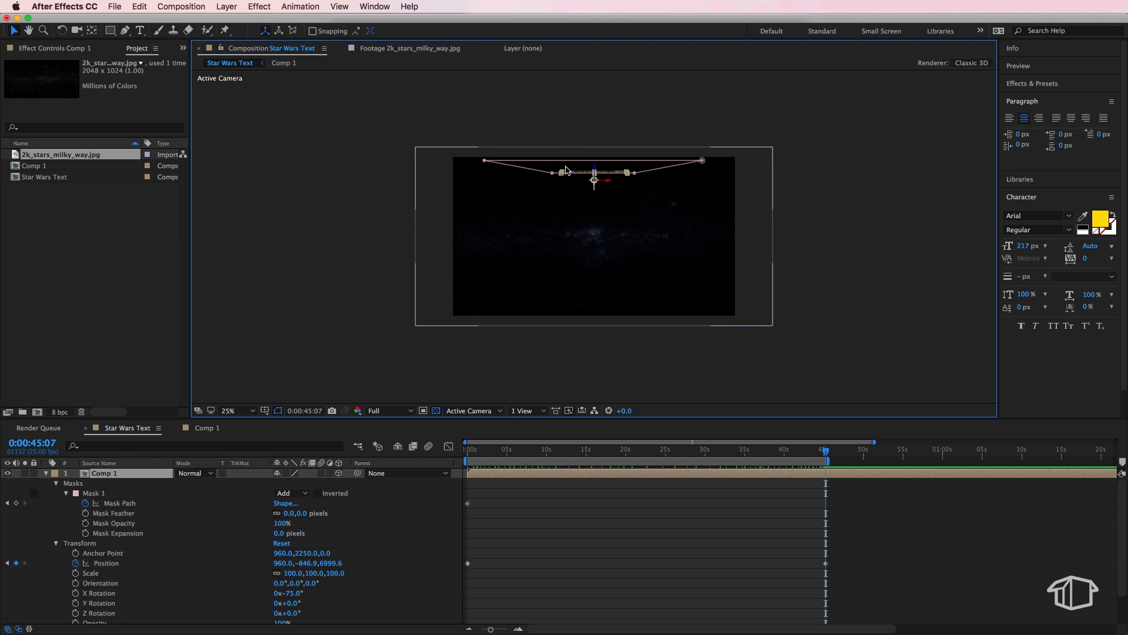
{"action": "mouse_move", "coordinate": [492, 165]}
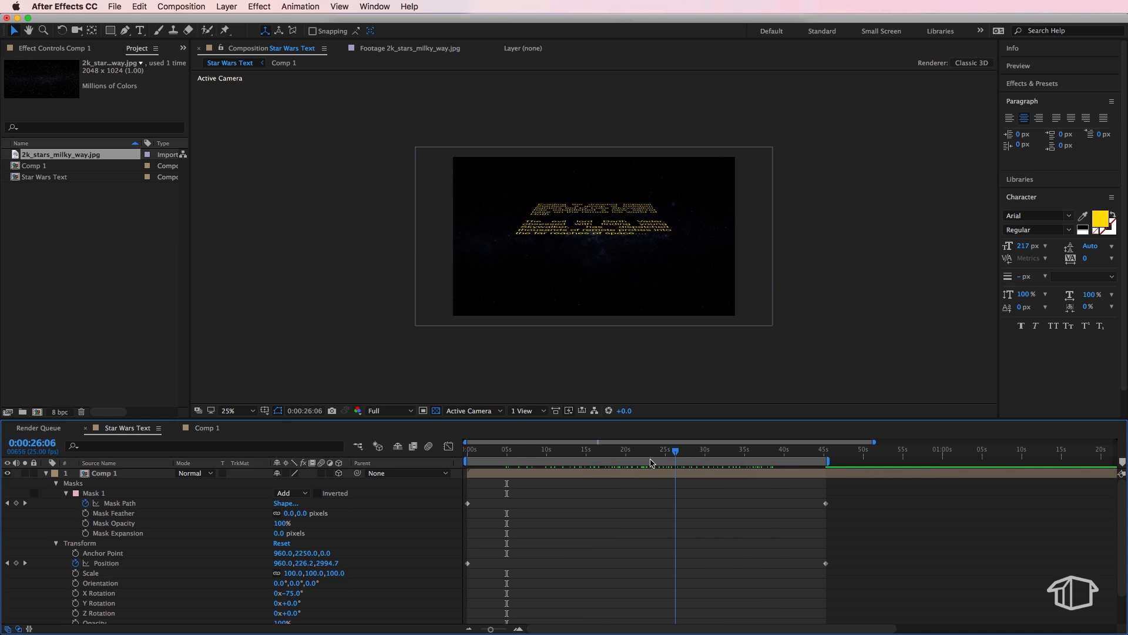
{"action": "left_click", "coordinate": [617, 449]}
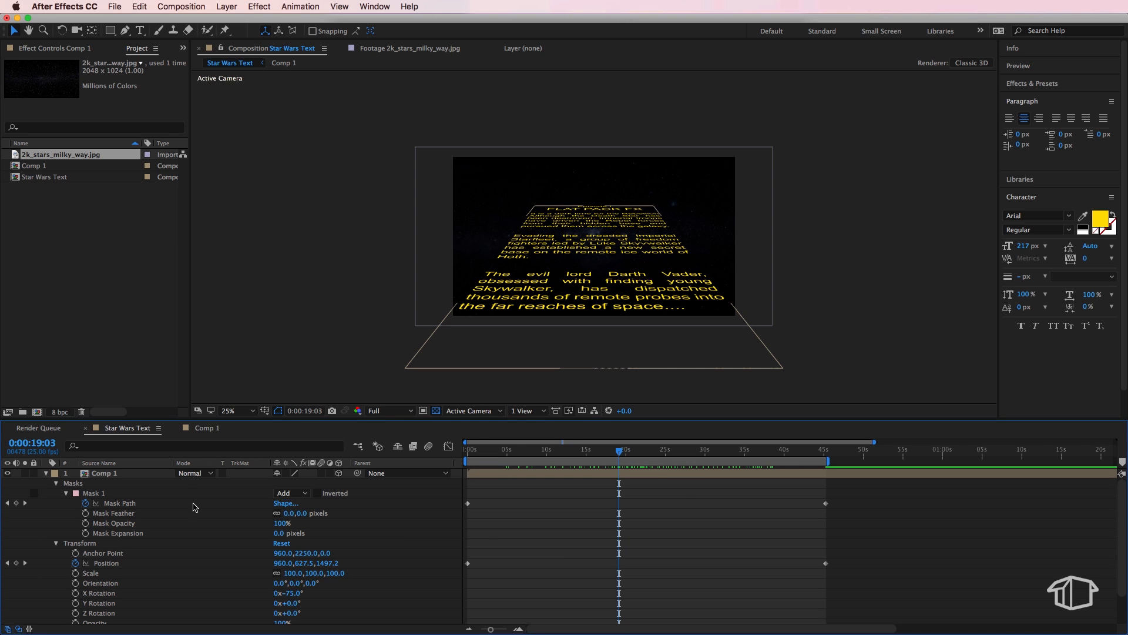